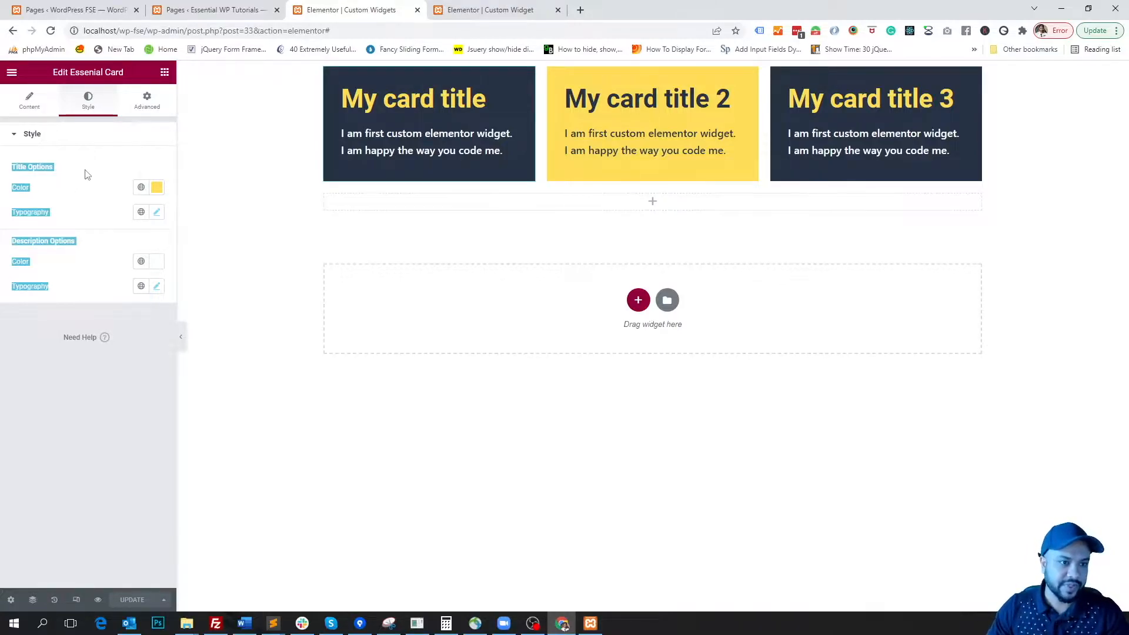
{"action": "mouse_move", "coordinate": [186, 161]}
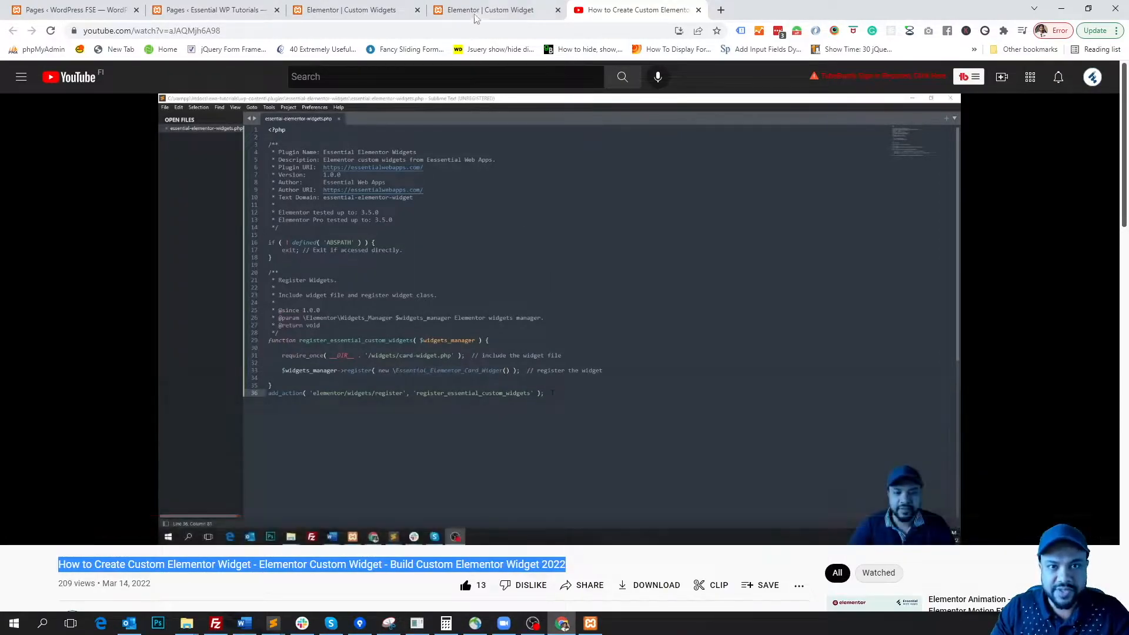
Step: Compare the finished three-card demo with the unstyled Essential Card widget in the editor
{"action": "left_click", "coordinate": [493, 9]}
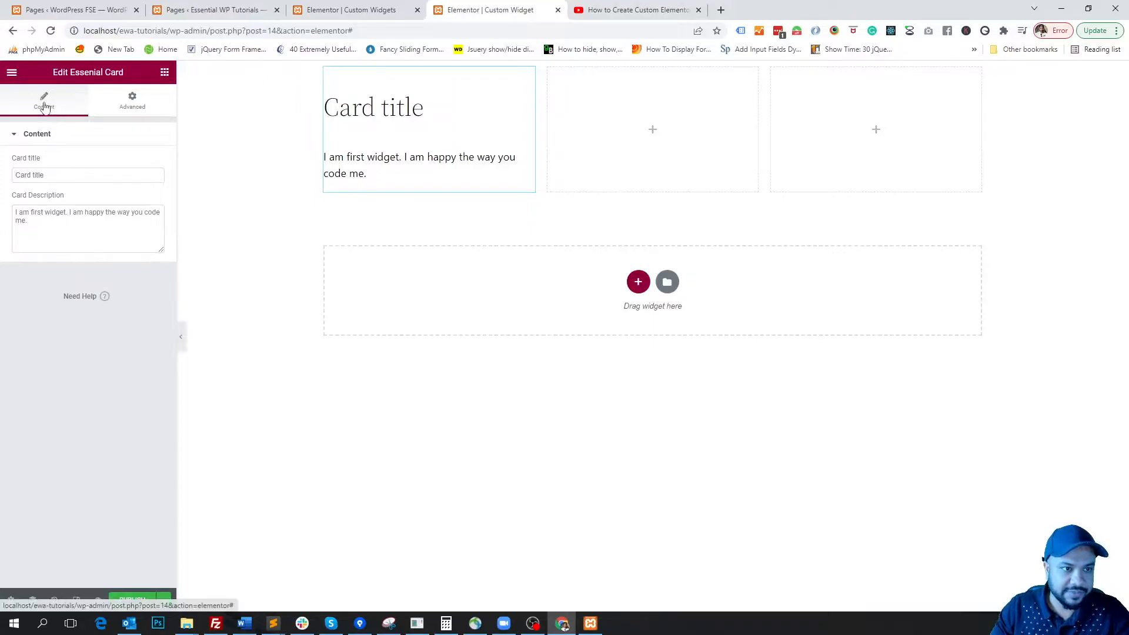
{"action": "left_click", "coordinate": [88, 101]}
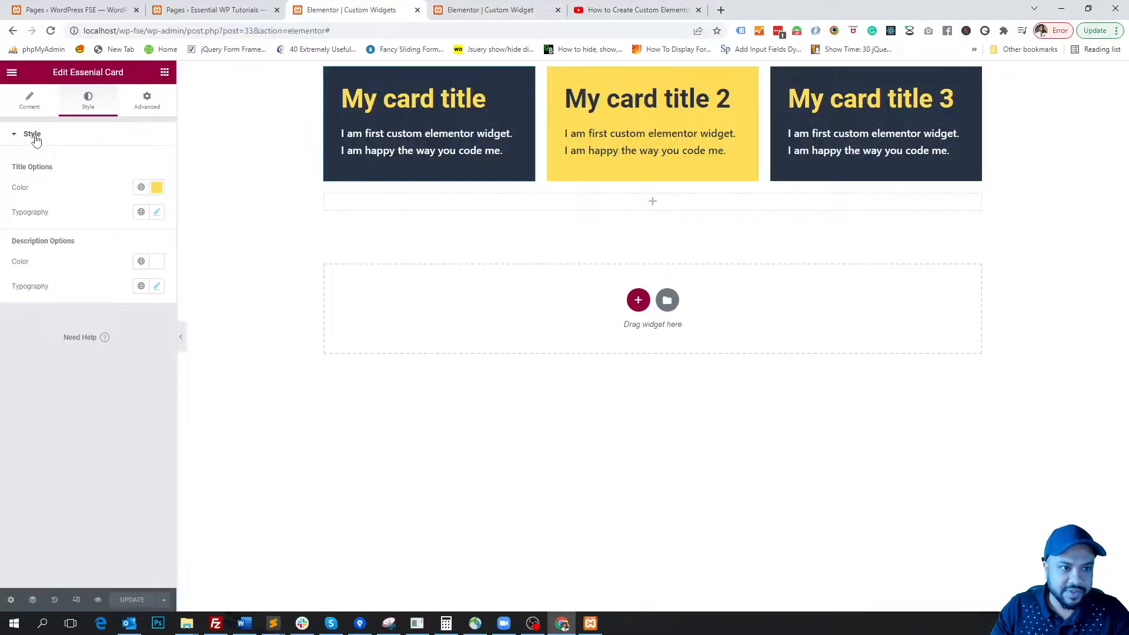
{"action": "left_click", "coordinate": [31, 134]}
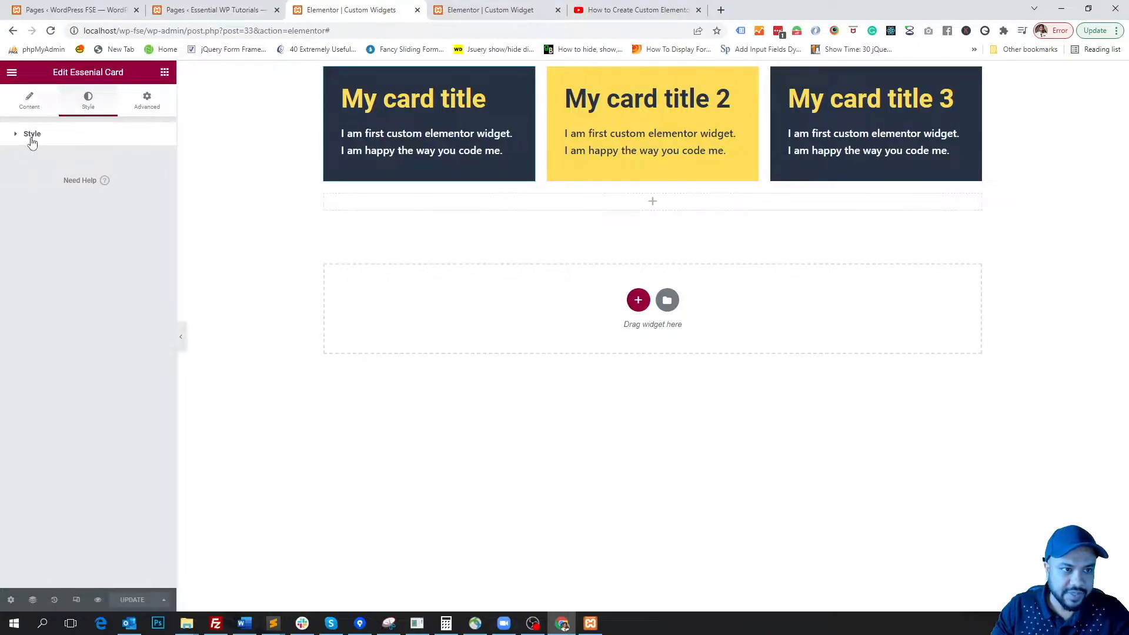
{"action": "left_click", "coordinate": [31, 134]}
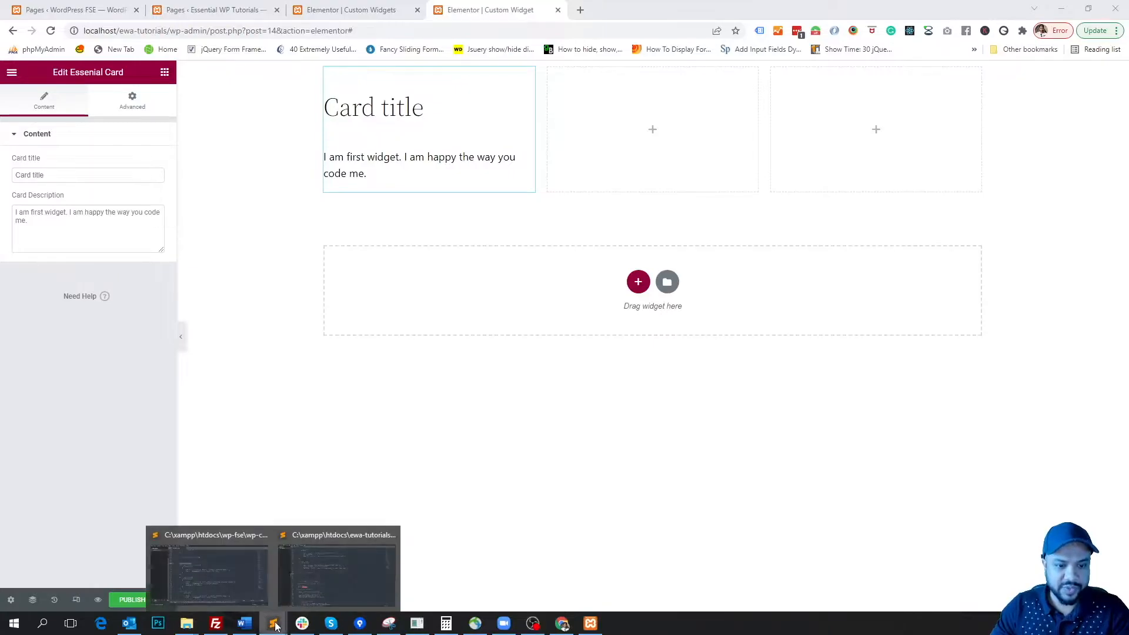
Step: Review the 'Style' section on TAB_STYLE with its placeholder comment, then save card-widget.php
{"action": "left_click", "coordinate": [271, 623]}
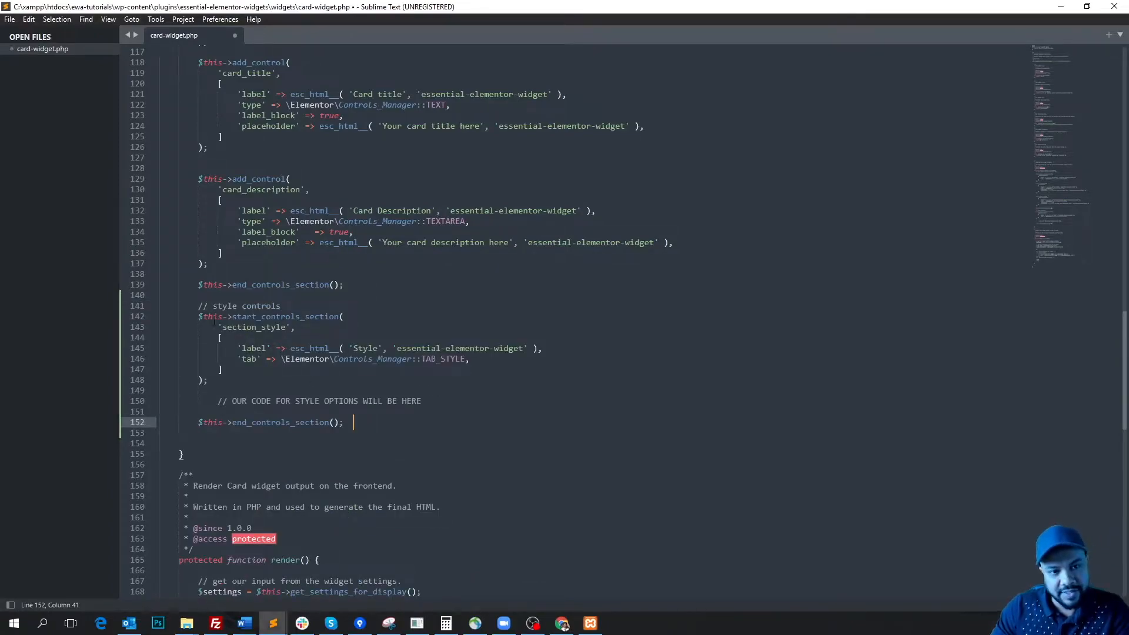
{"action": "left_click_drag", "start_coordinate": [199, 305], "coordinate": [220, 369]}
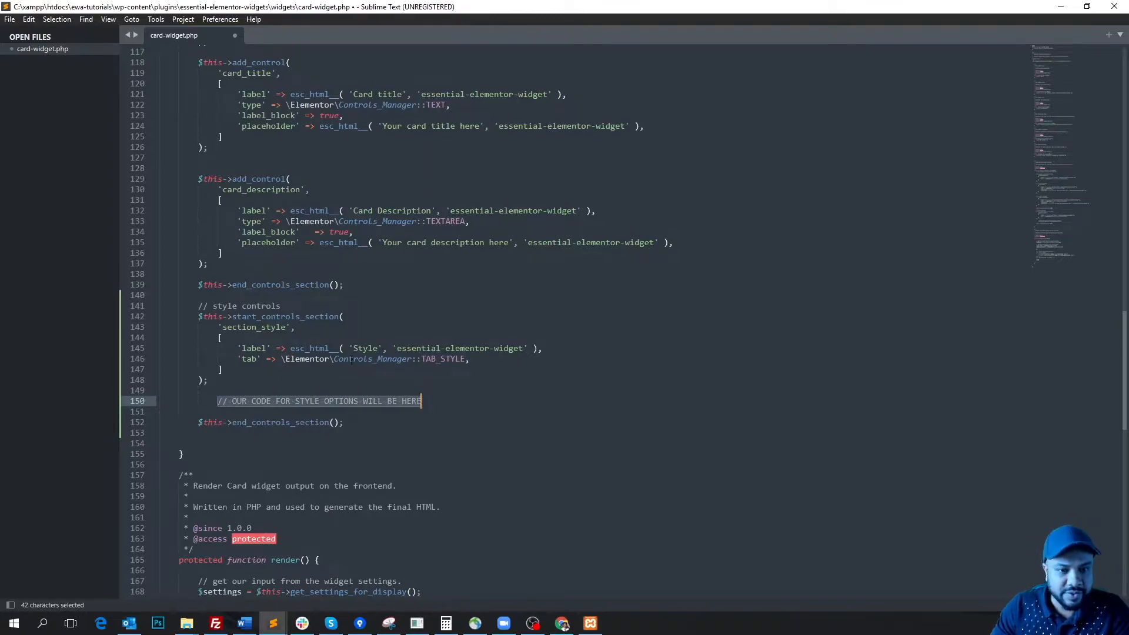
{"action": "double_click", "coordinate": [254, 347]}
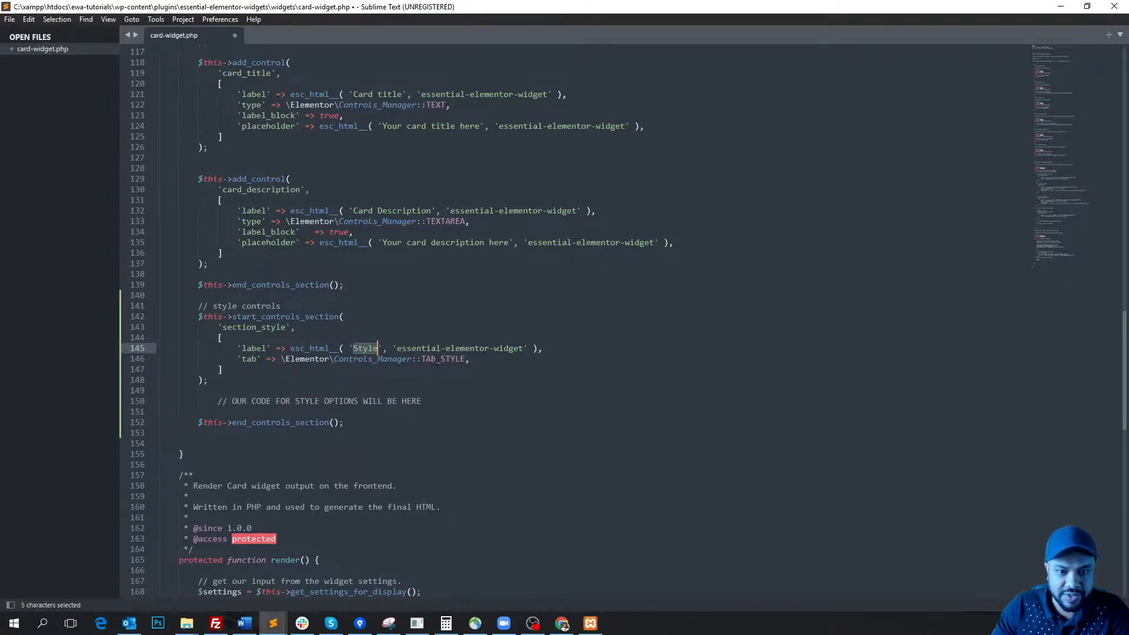
{"action": "double_click", "coordinate": [442, 359]}
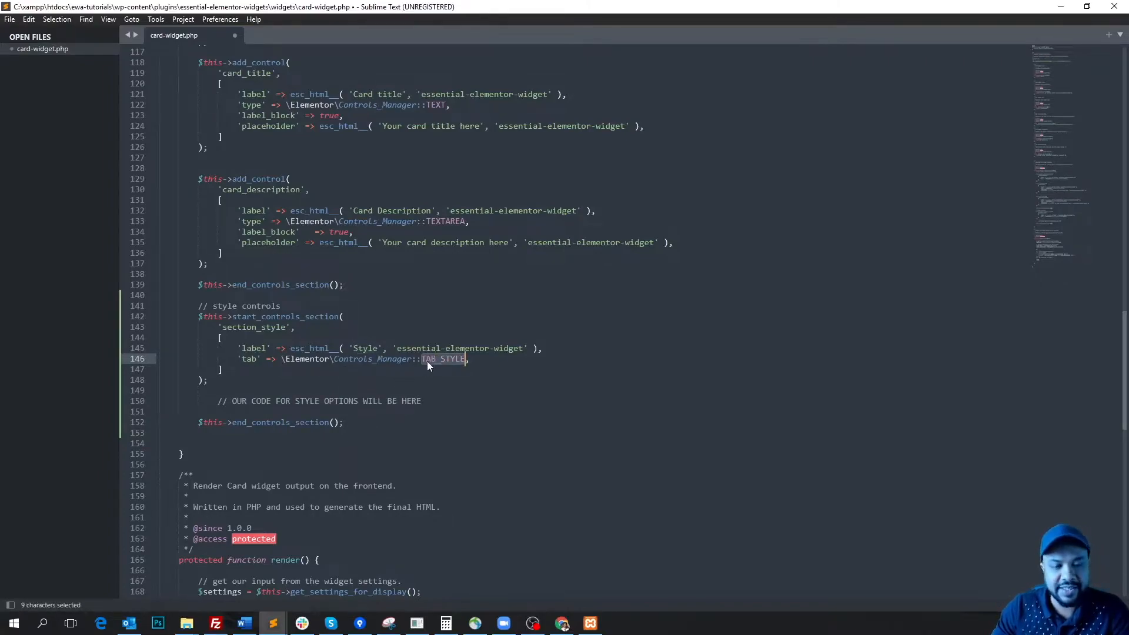
{"action": "left_click", "coordinate": [368, 348]}
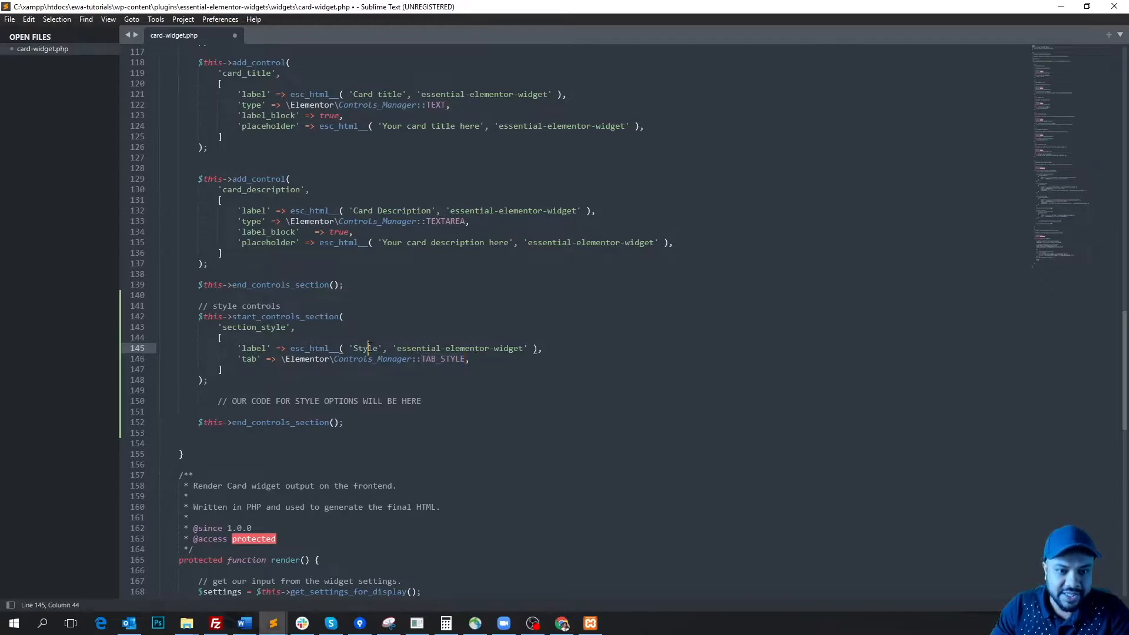
{"action": "double_click", "coordinate": [363, 348]}
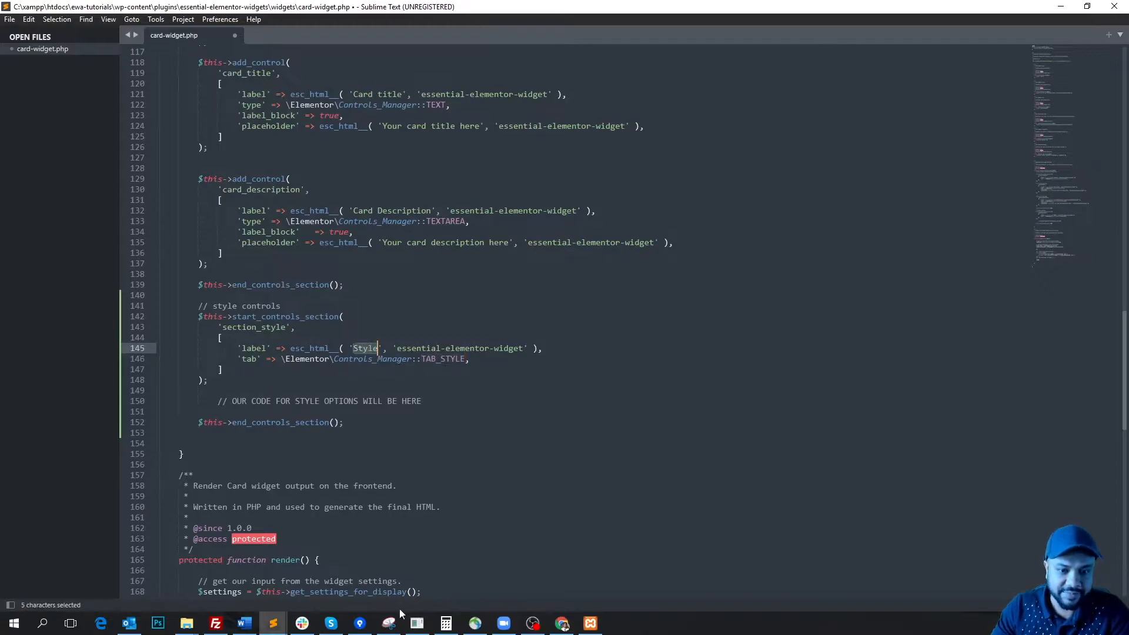
{"action": "key", "text": "ctrl+s"}
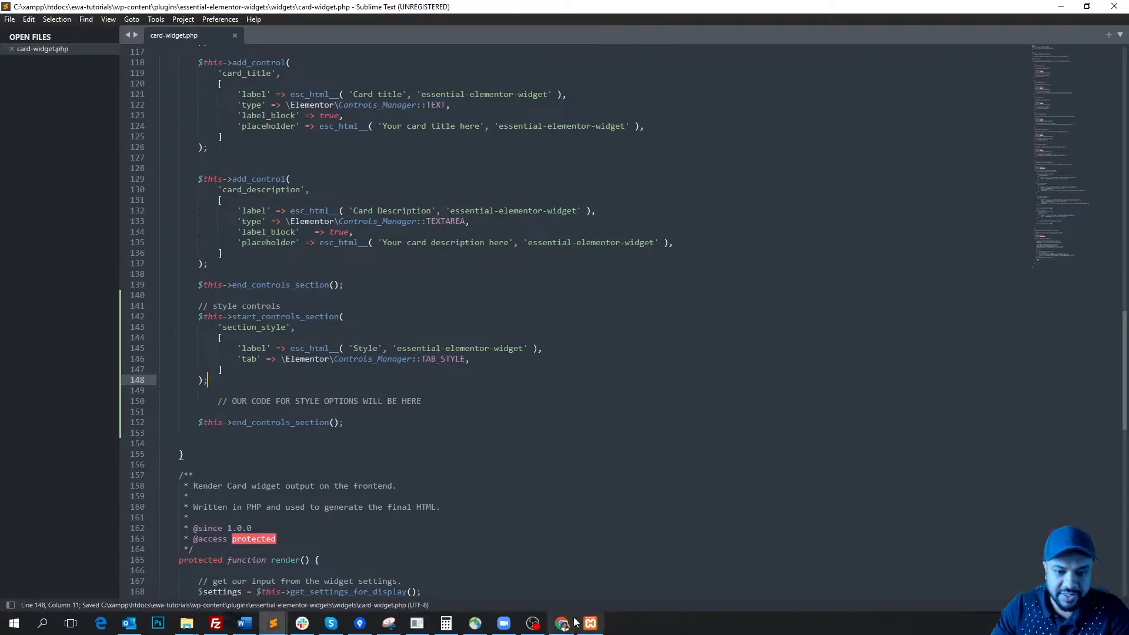
Step: Reload the Elementor editor and expand the Essential Card's new, empty Style section
{"action": "left_click", "coordinate": [561, 623]}
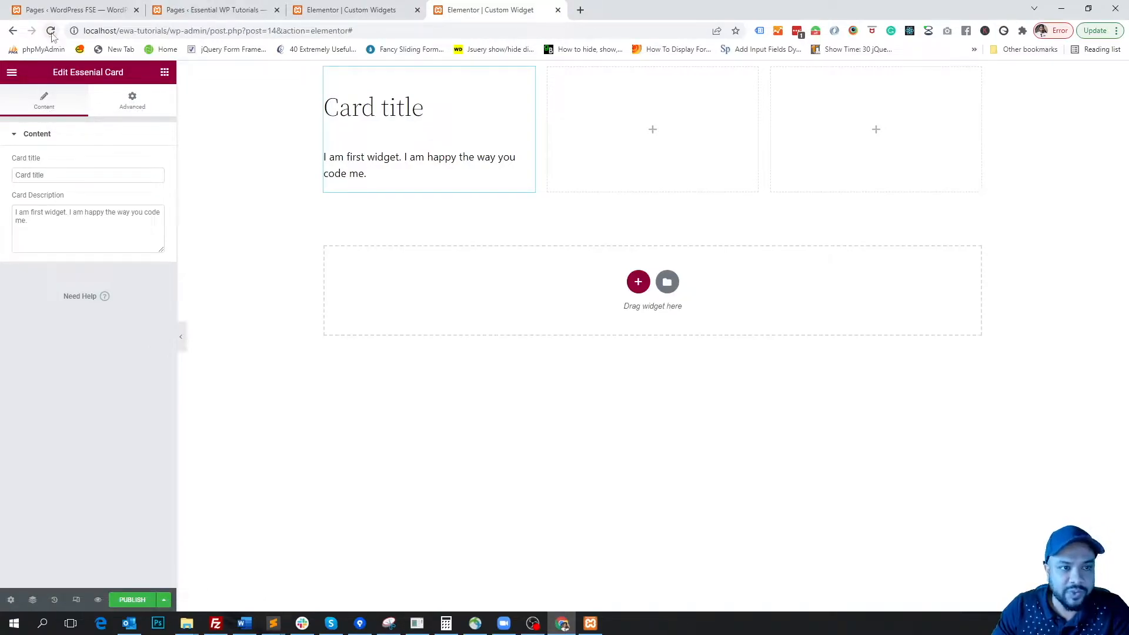
{"action": "left_click", "coordinate": [51, 30]}
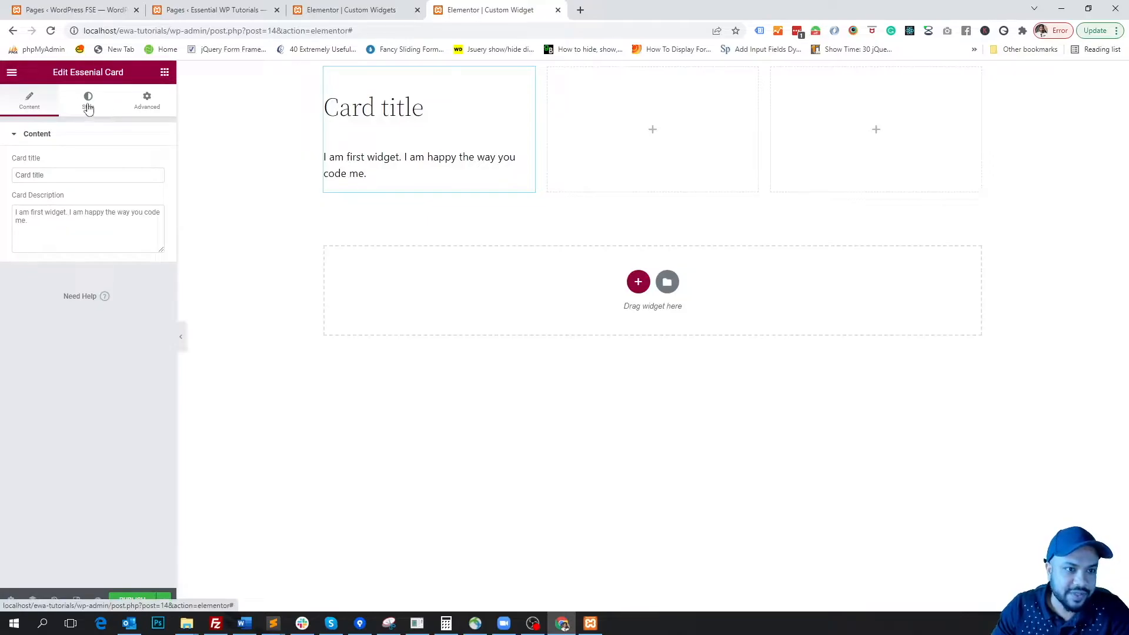
{"action": "left_click", "coordinate": [88, 101]}
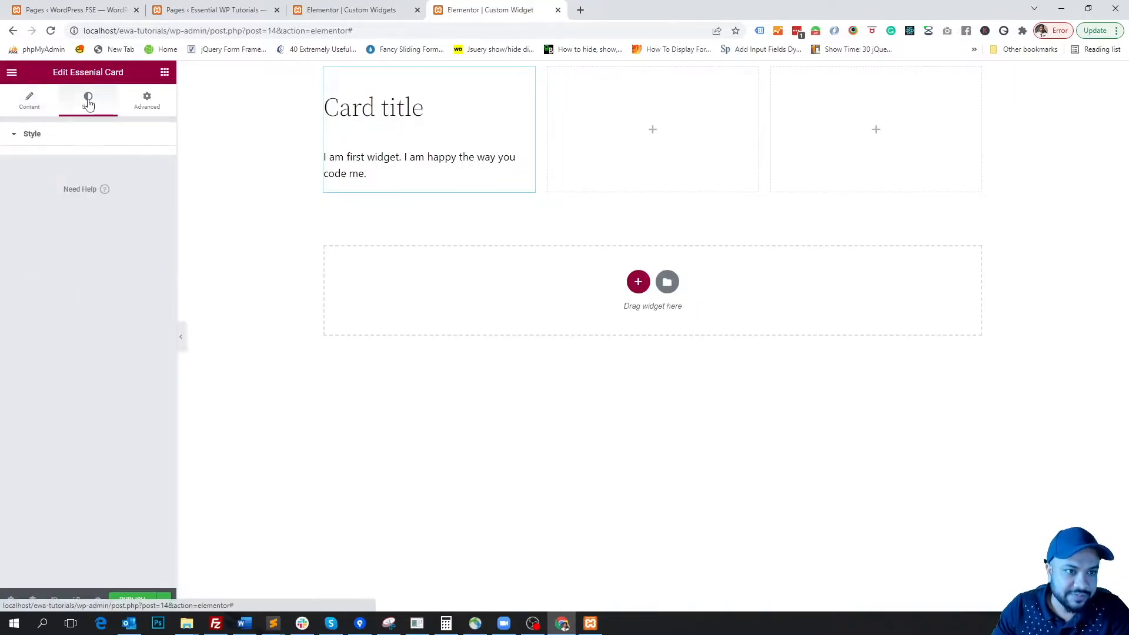
{"action": "left_click", "coordinate": [88, 100]}
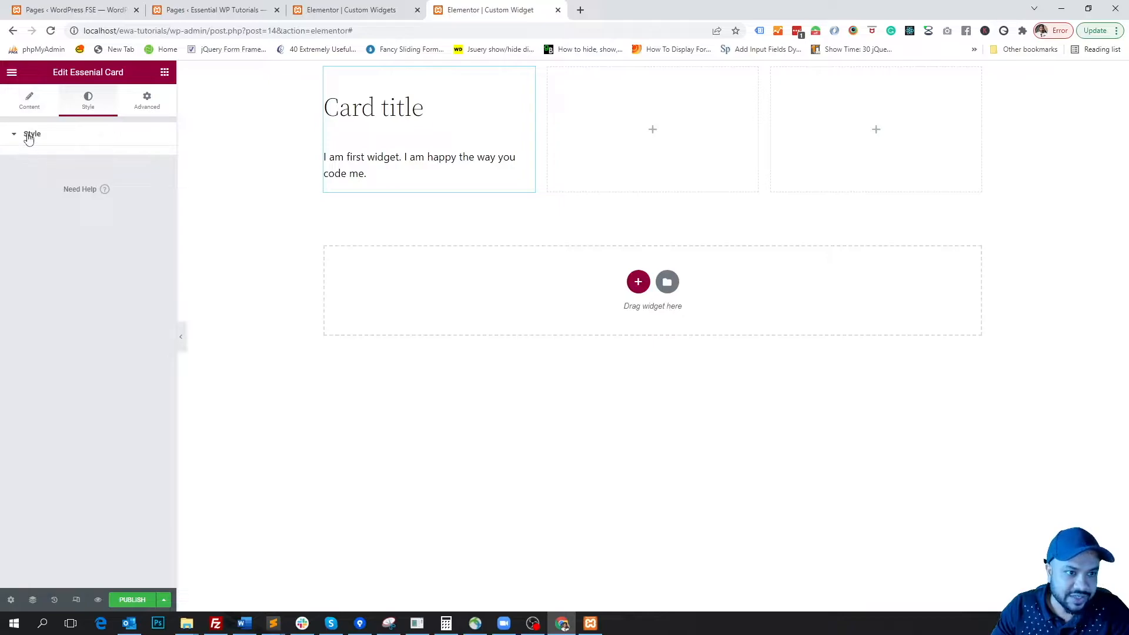
{"action": "mouse_move", "coordinate": [18, 138]}
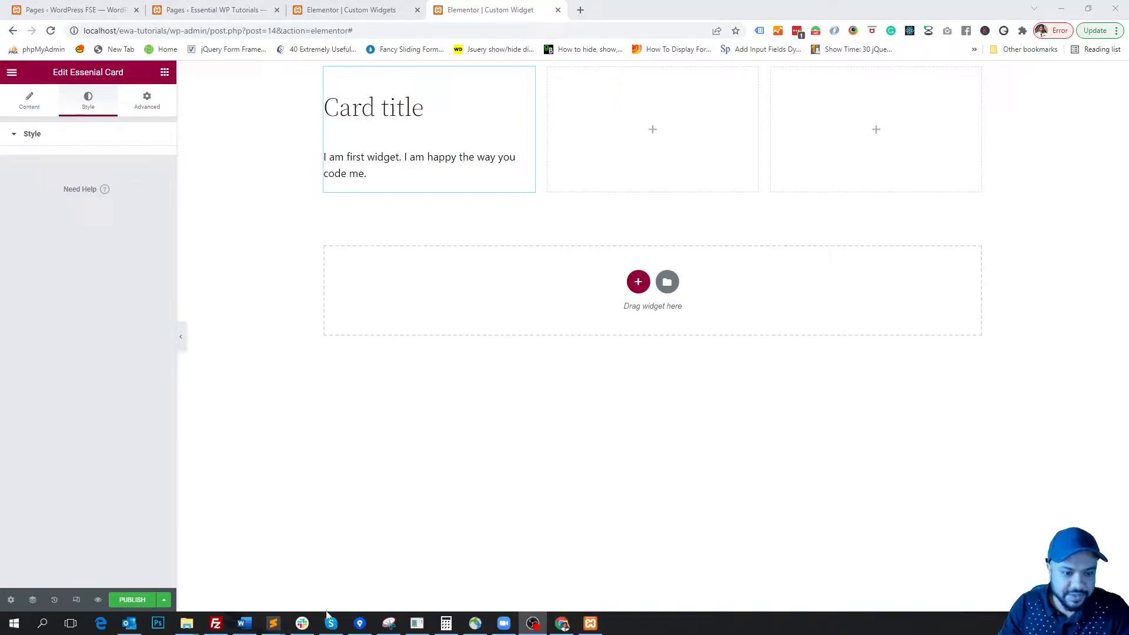
Step: Replace the placeholder with a 'title_options' HEADING control with separator before, and save
{"action": "left_click", "coordinate": [272, 623]}
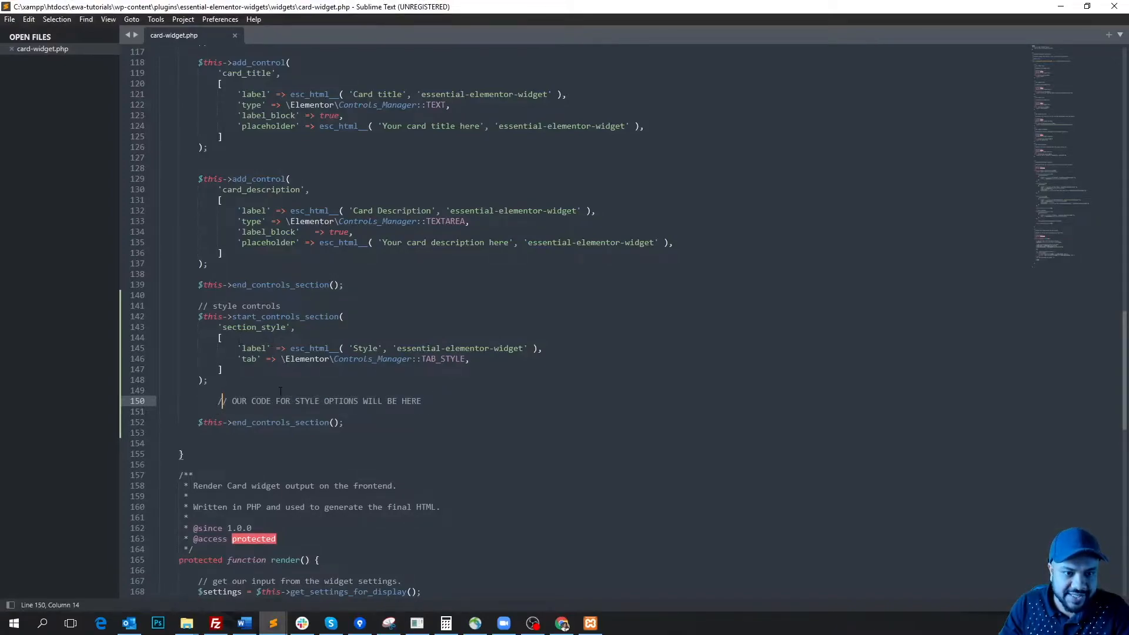
{"action": "left_click_drag", "start_coordinate": [218, 401], "coordinate": [422, 401]}
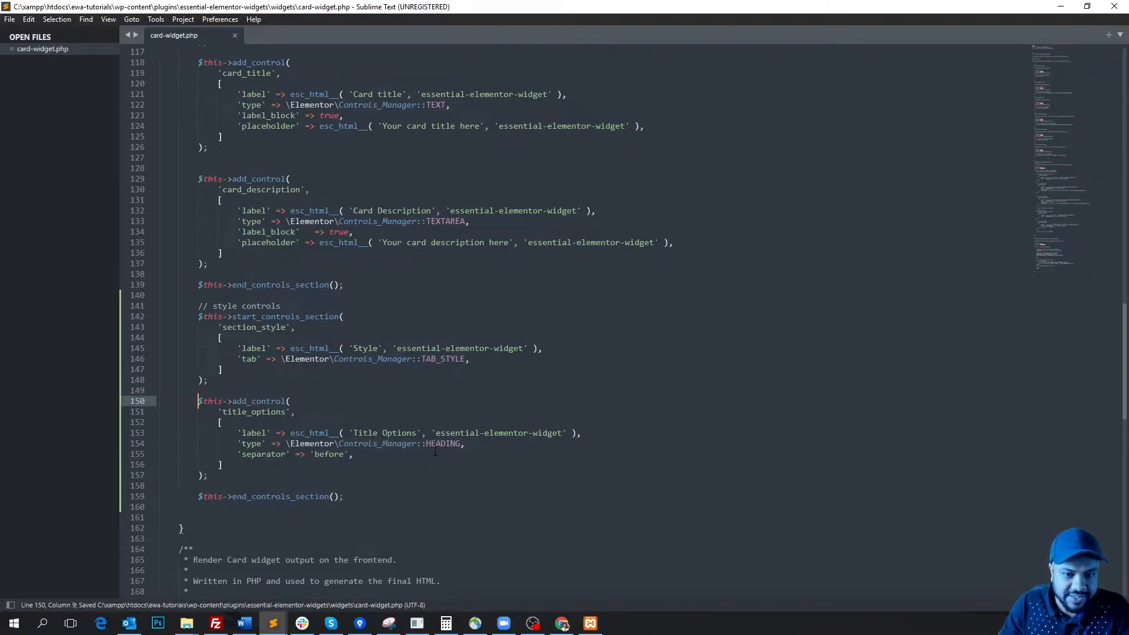
{"action": "double_click", "coordinate": [443, 443]}
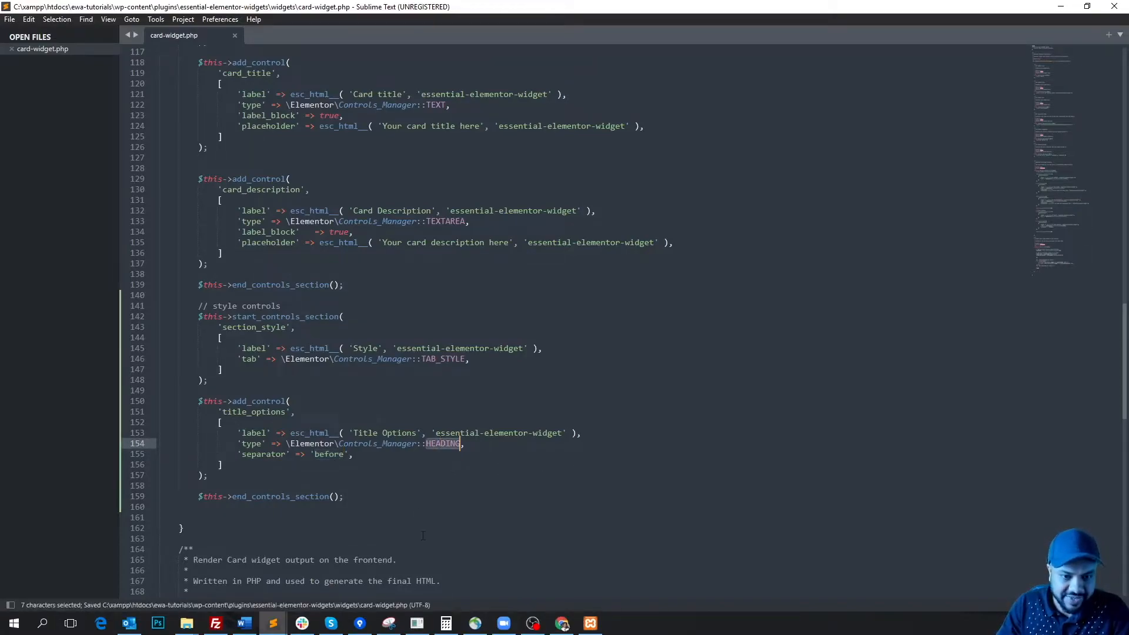
{"action": "left_click", "coordinate": [562, 623]}
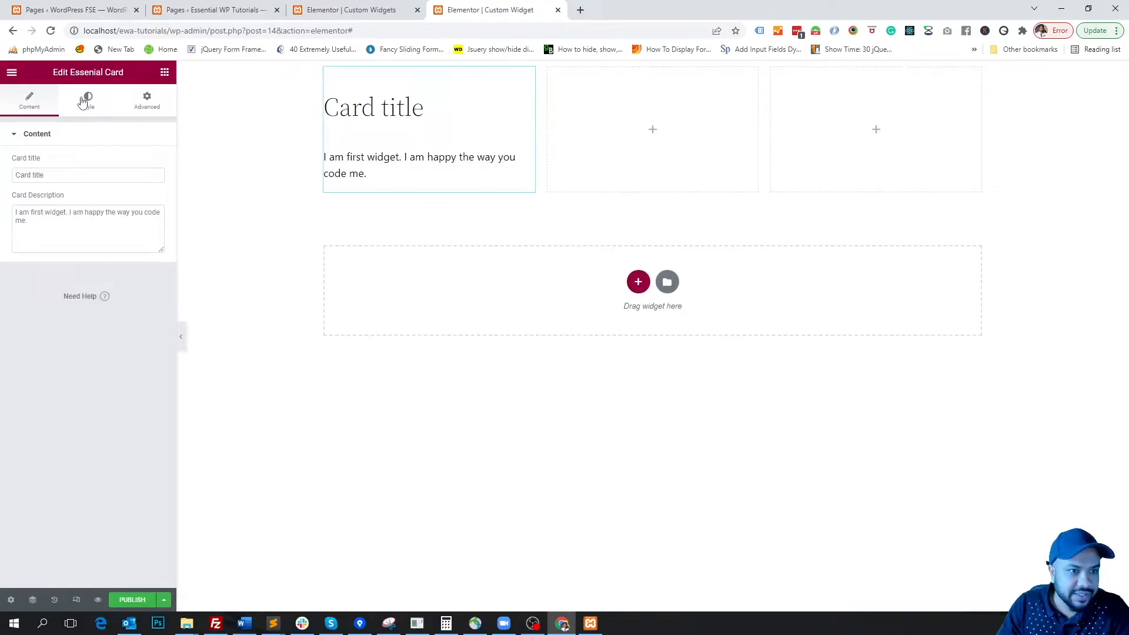
Step: View the 'Title Options' heading in the Essential Card's Style tab
{"action": "left_click", "coordinate": [88, 99]}
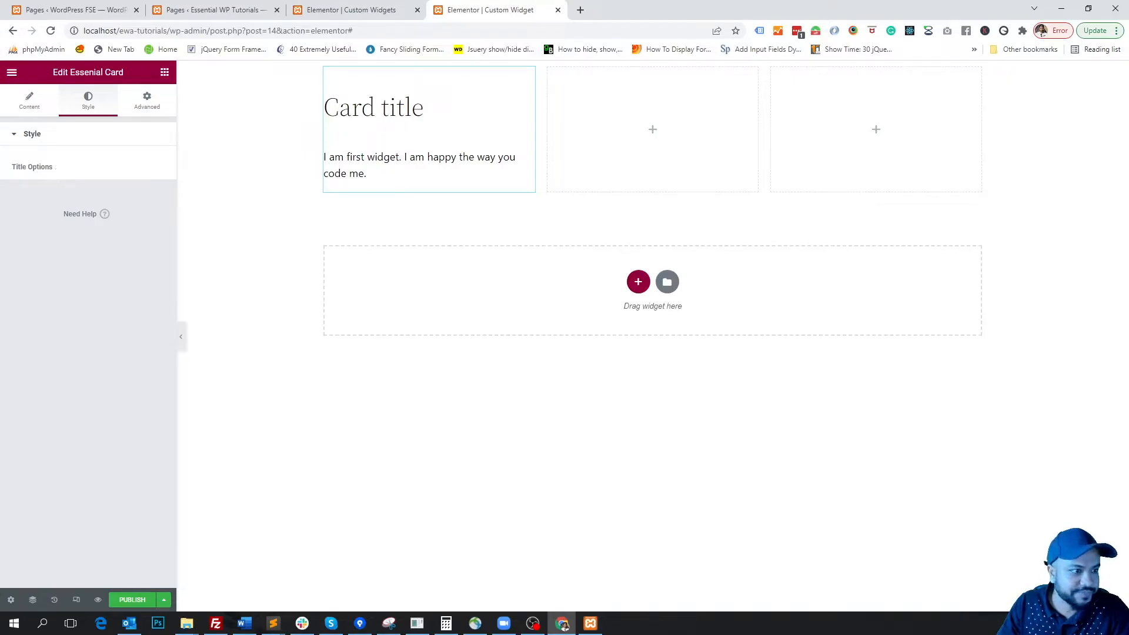
{"action": "mouse_move", "coordinate": [348, 541]}
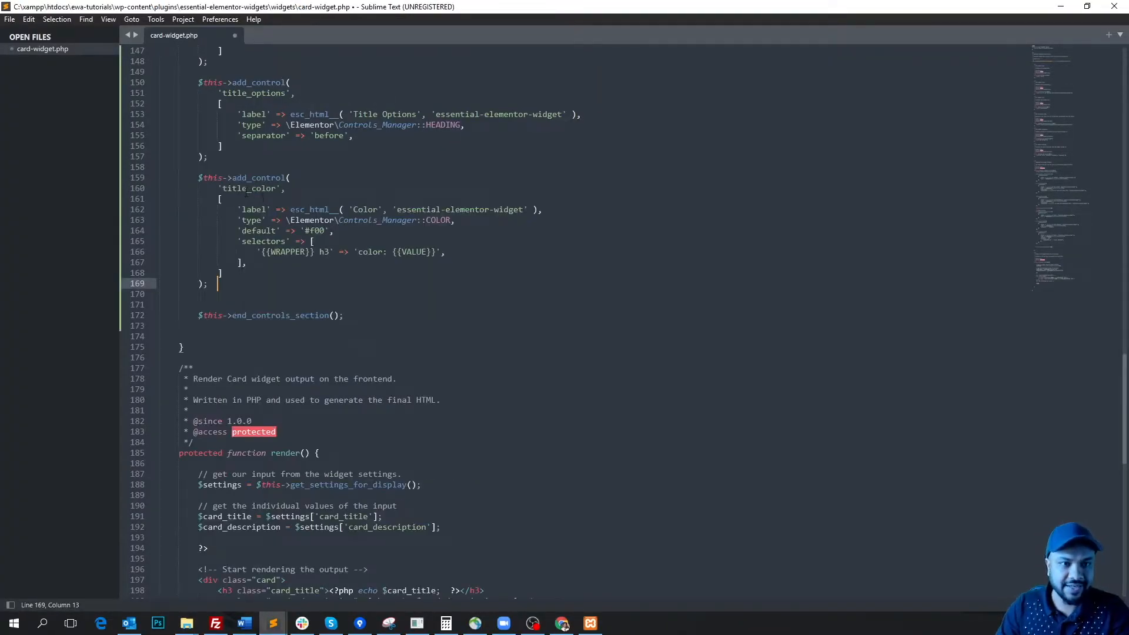
{"action": "left_click", "coordinate": [248, 189]}
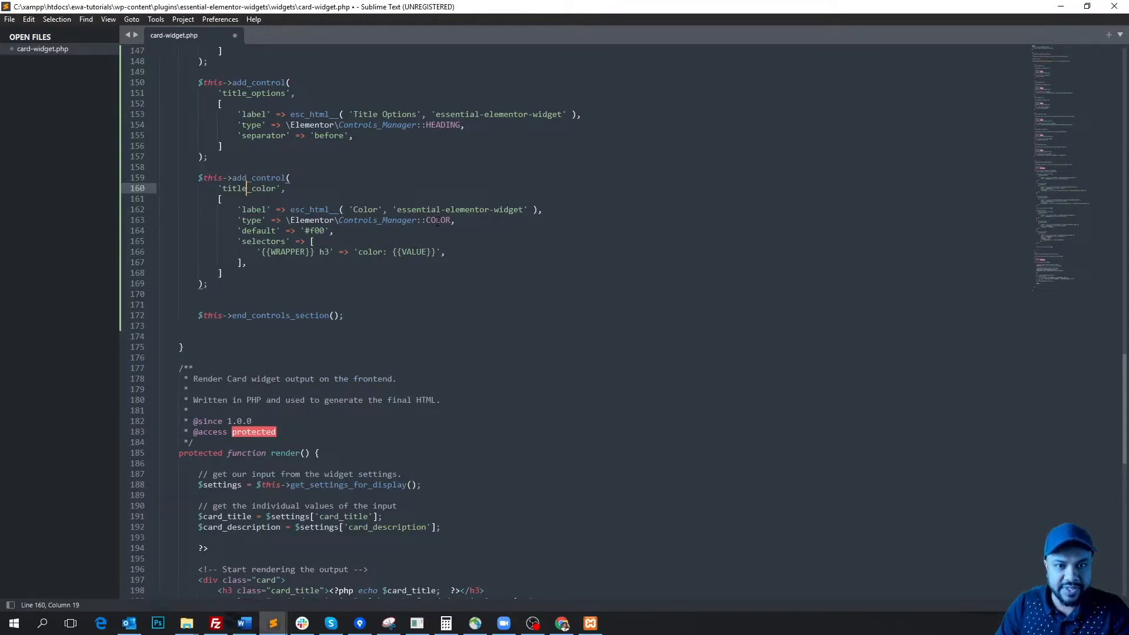
{"action": "double_click", "coordinate": [436, 220]}
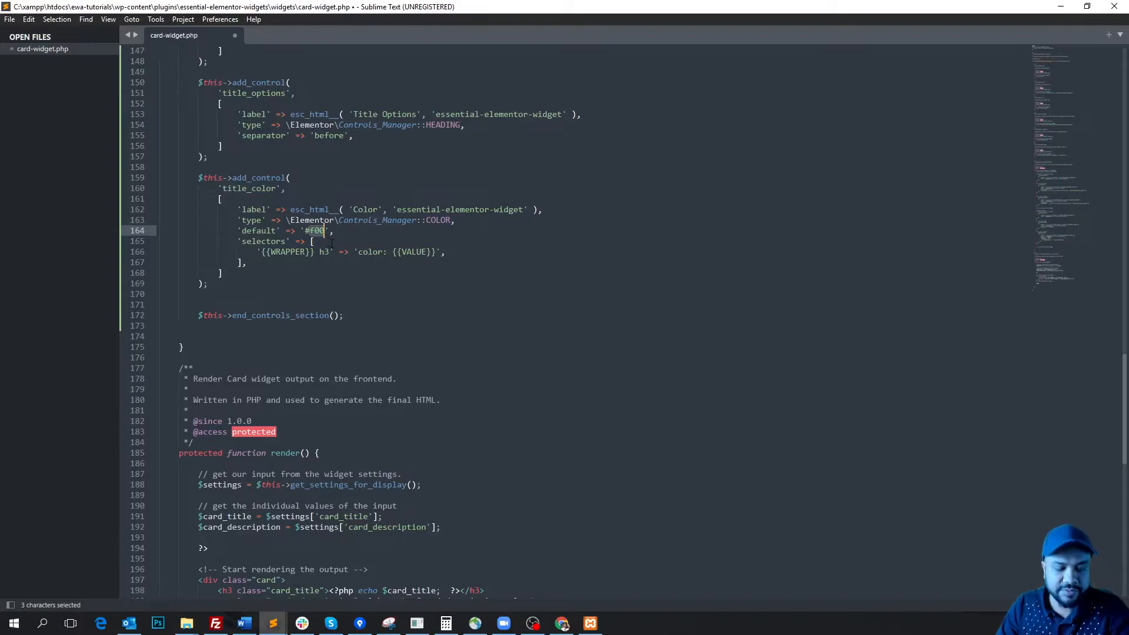
{"action": "double_click", "coordinate": [264, 242]}
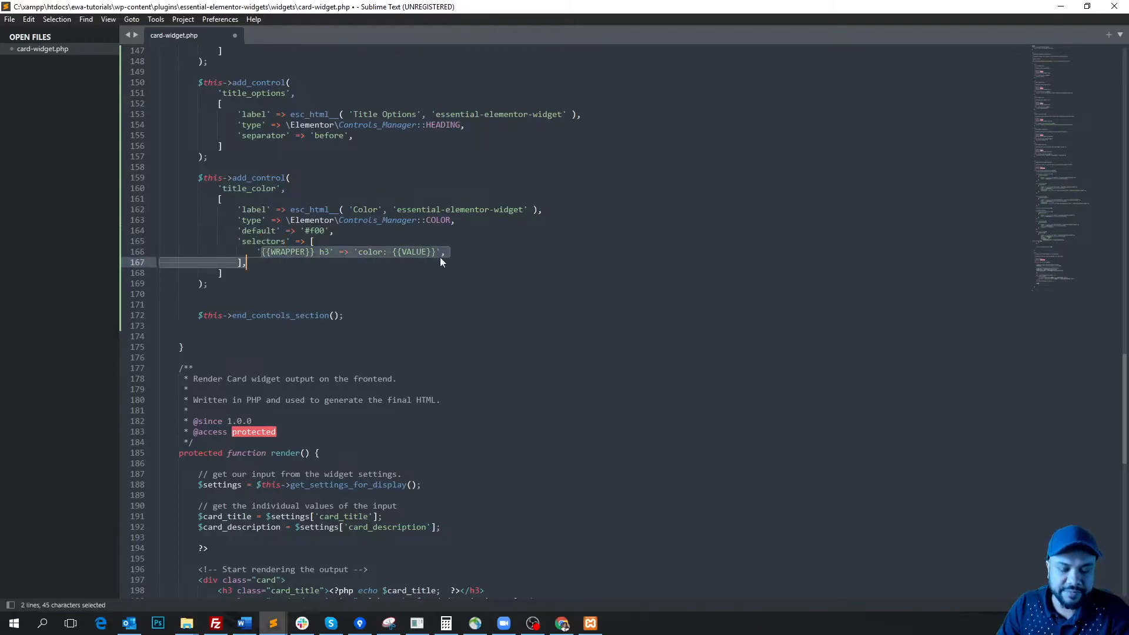
{"action": "key", "text": "ctrl+s"}
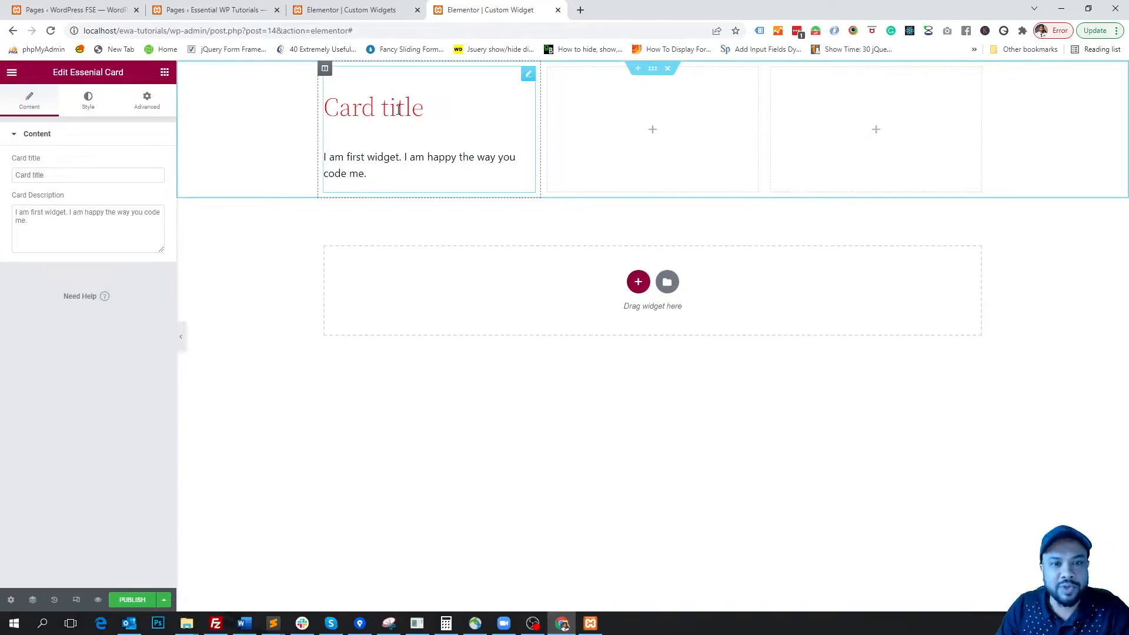
Step: Pick red #FF1616 for the card title colour and publish the page
{"action": "left_click", "coordinate": [87, 100]}
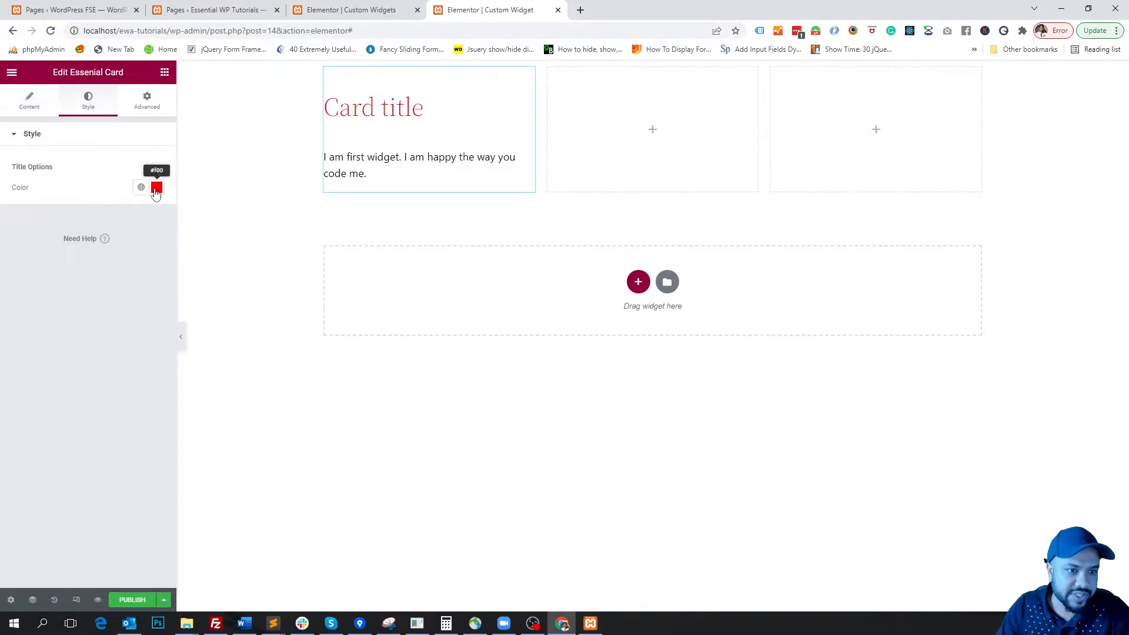
{"action": "left_click", "coordinate": [157, 187]}
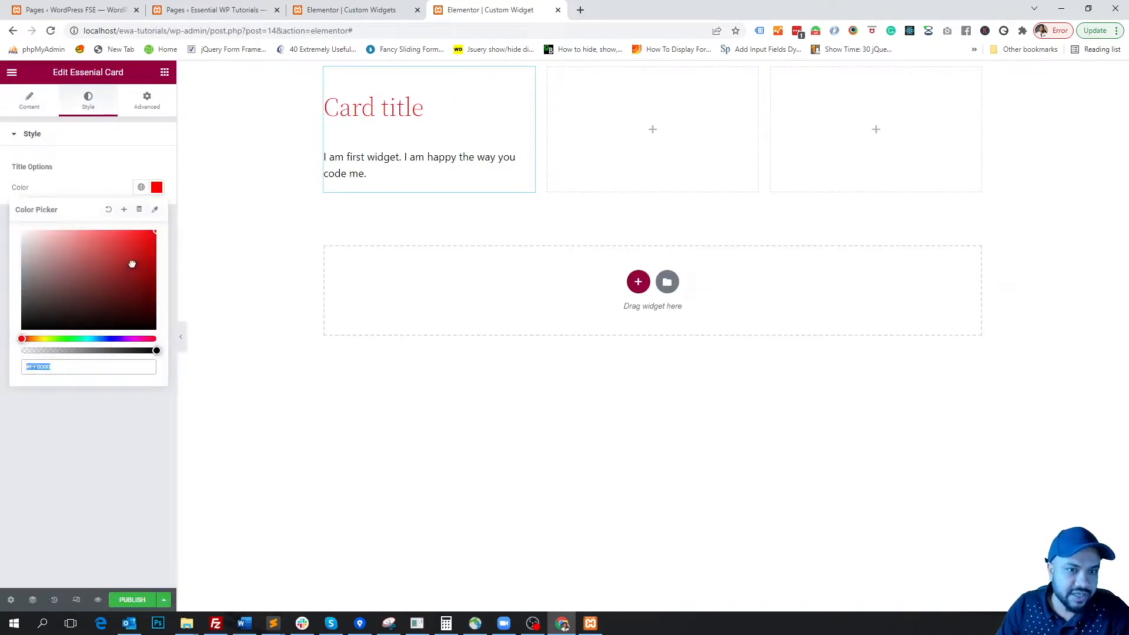
{"action": "left_click", "coordinate": [89, 245]}
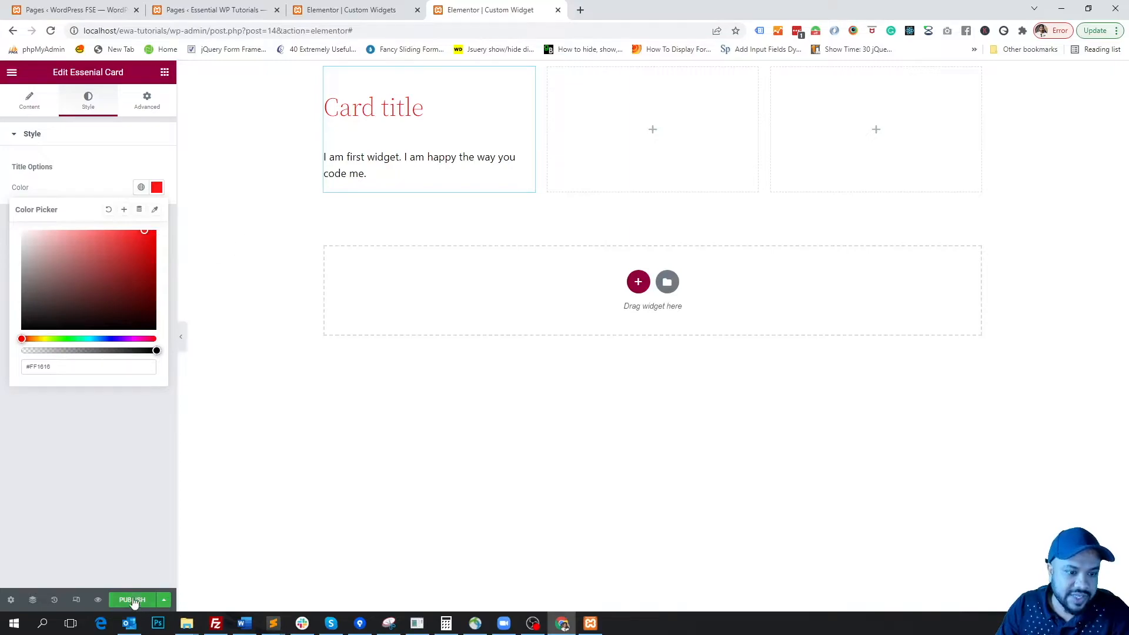
{"action": "left_click", "coordinate": [132, 600]}
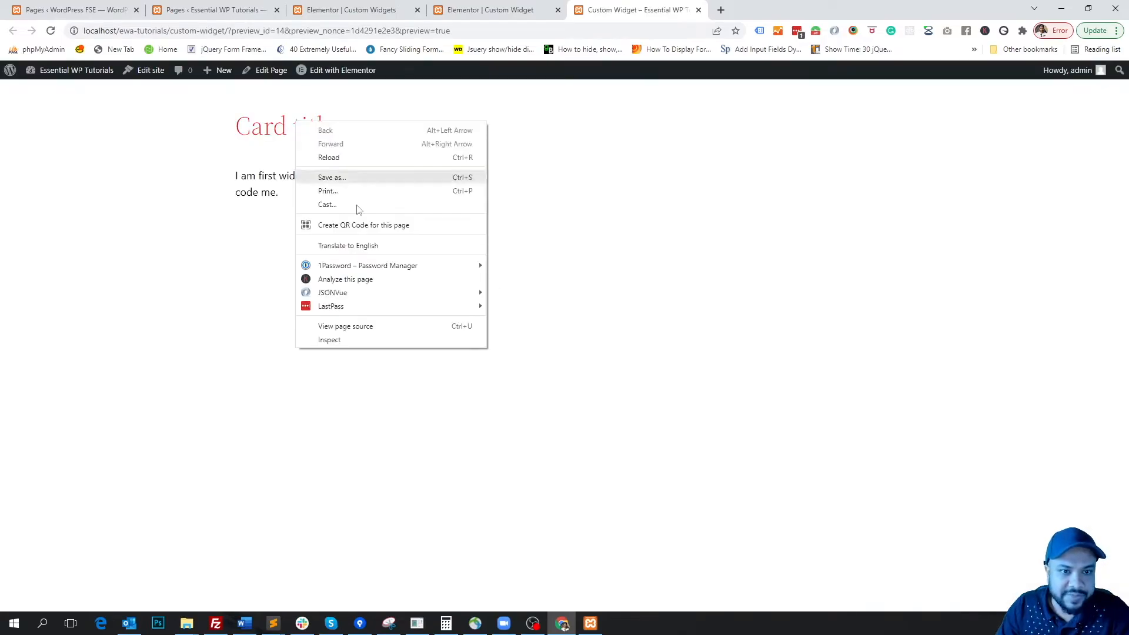
Step: Inspect the card title's h3 and its wrapper-scoped color #FF1616 rule in DevTools
{"action": "left_click", "coordinate": [329, 340]}
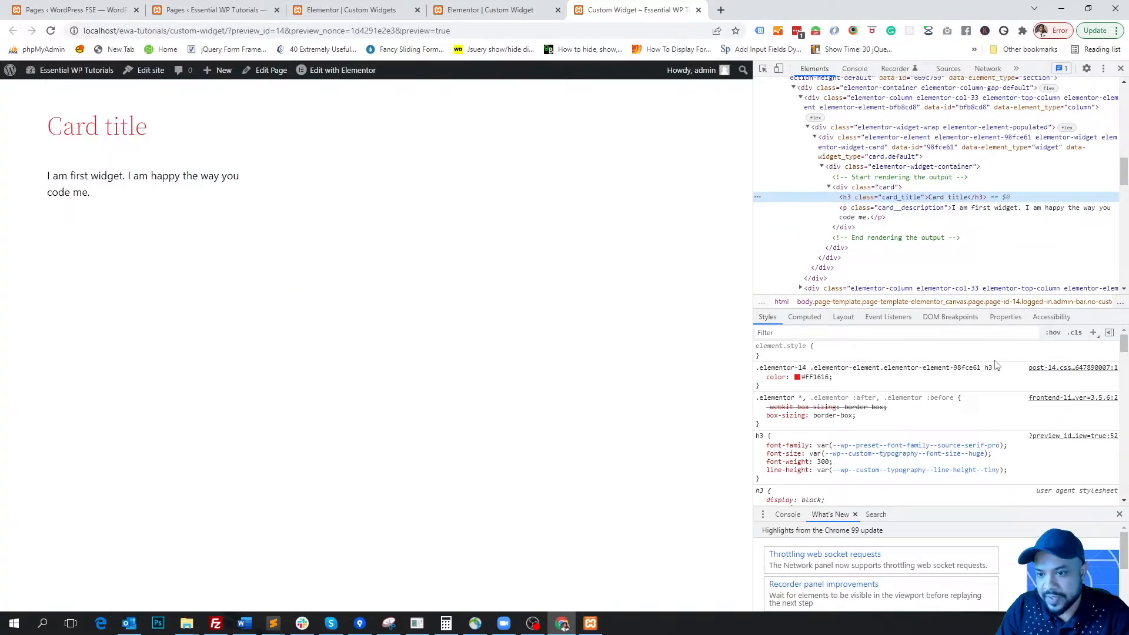
{"action": "left_click", "coordinate": [758, 376]}
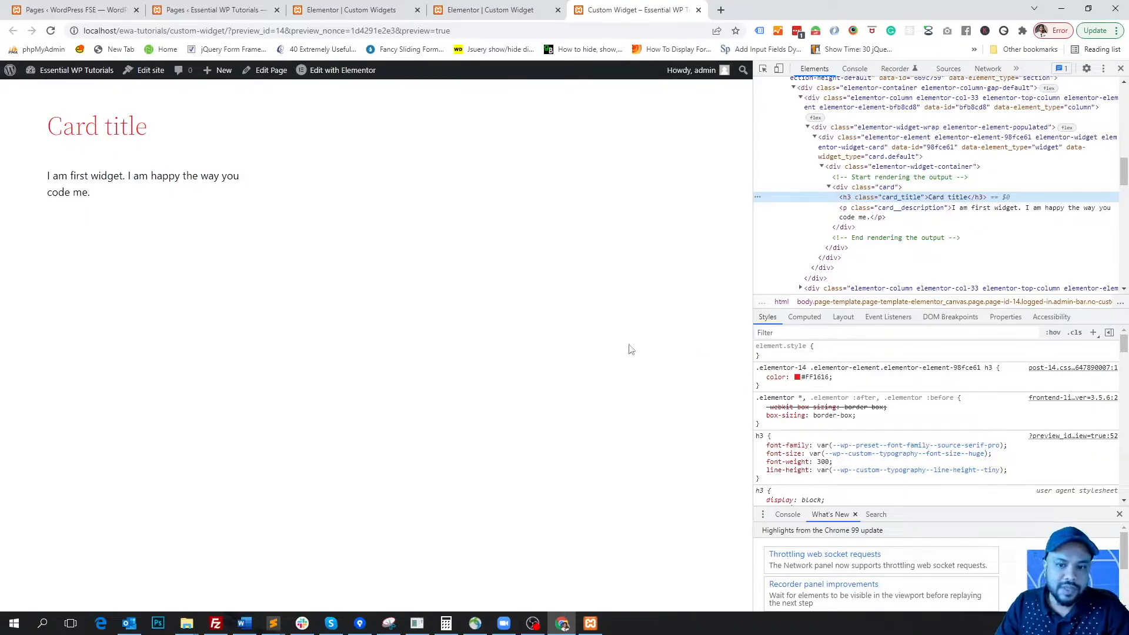
{"action": "left_click", "coordinate": [760, 378]}
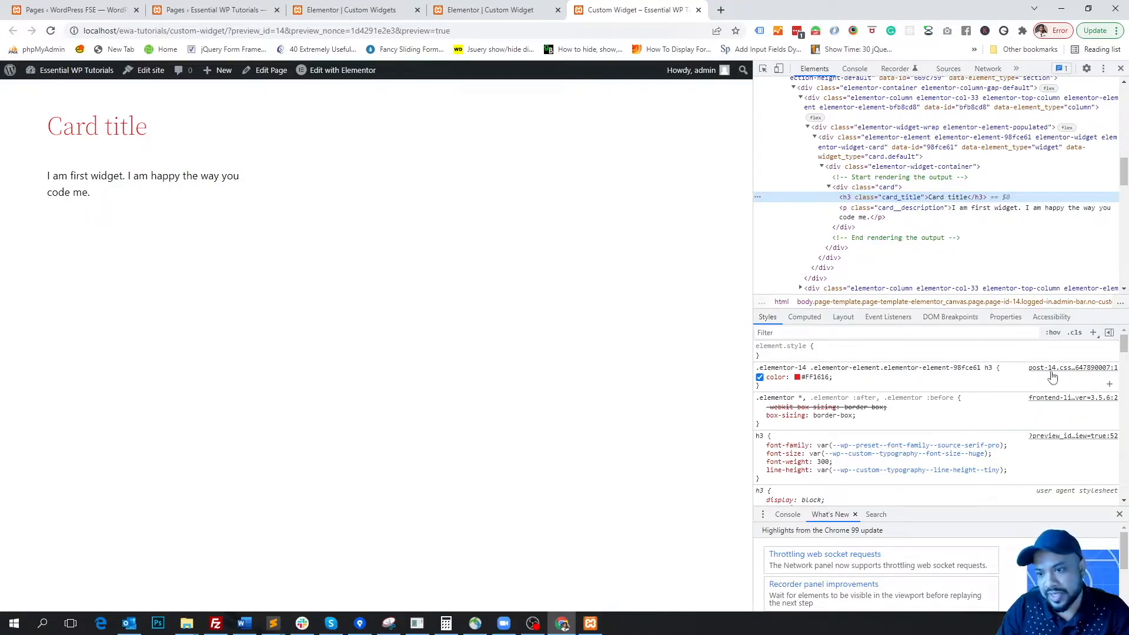
{"action": "mouse_move", "coordinate": [733, 404]}
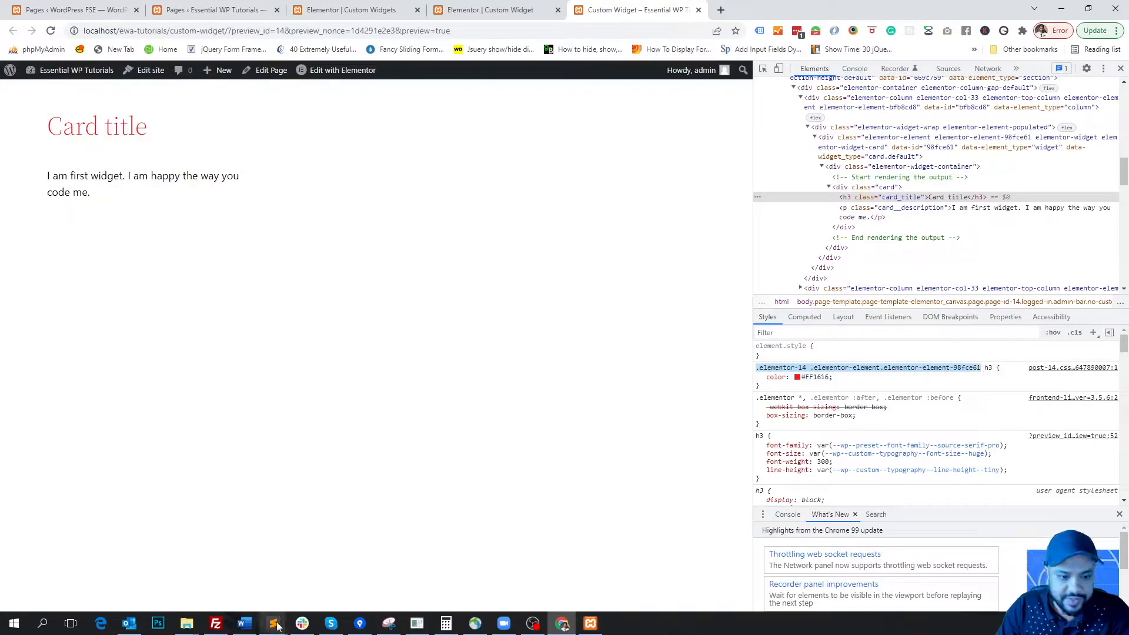
Step: Check the h3 selector and markup, then add a title_typography group control targeting {{WRAPPER}} h3
{"action": "left_click", "coordinate": [272, 622]}
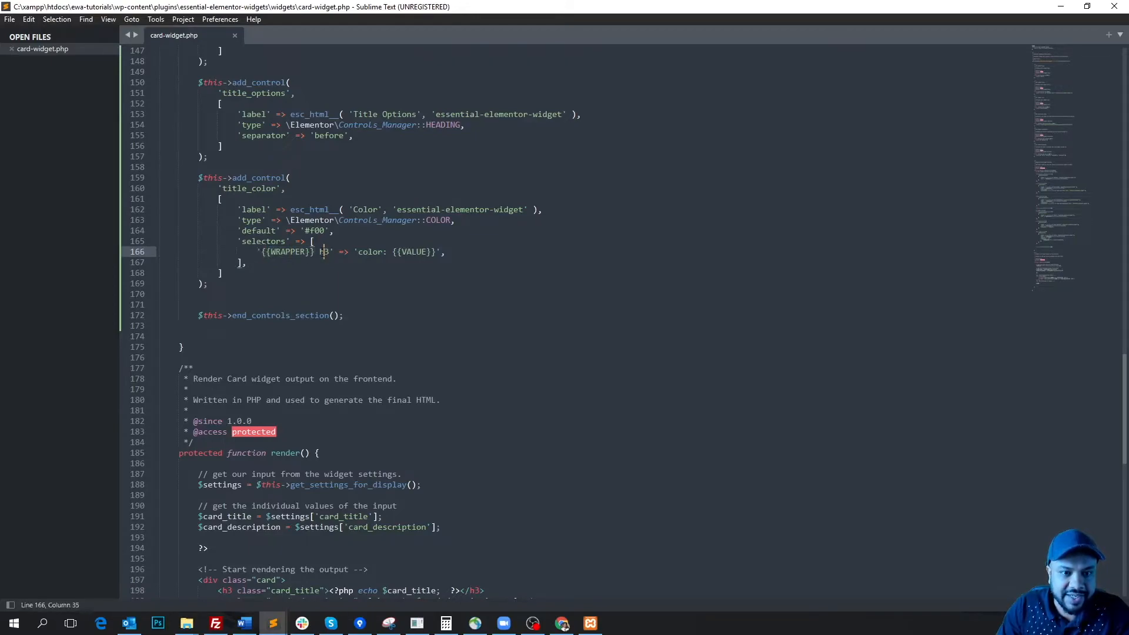
{"action": "double_click", "coordinate": [324, 253]}
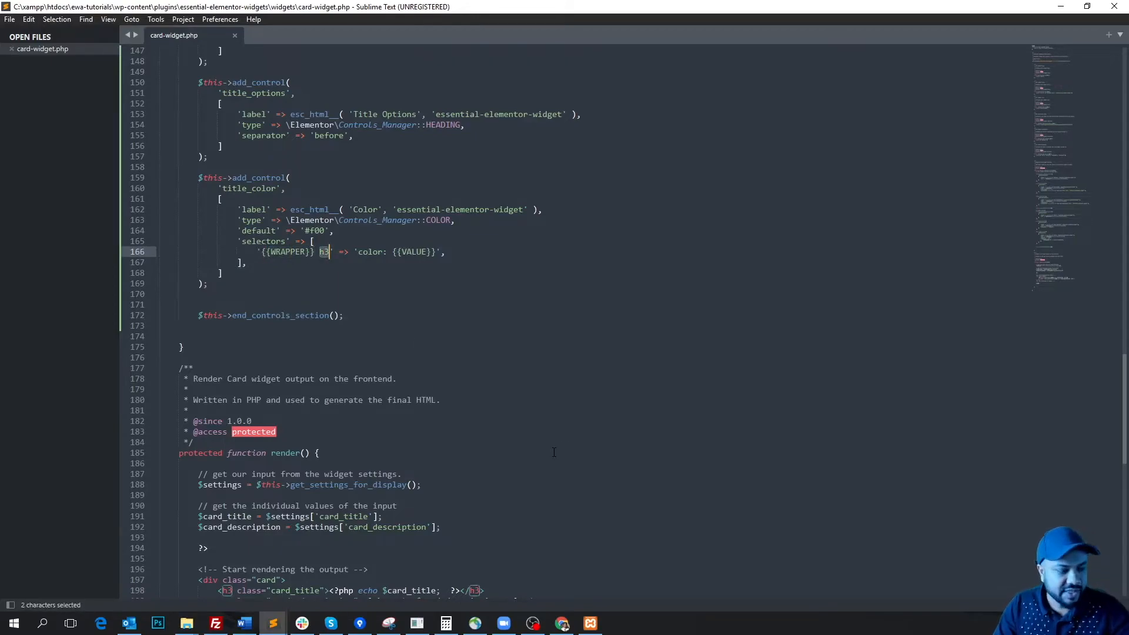
{"action": "scroll", "scroll_direction": "down", "scroll_amount": 3}
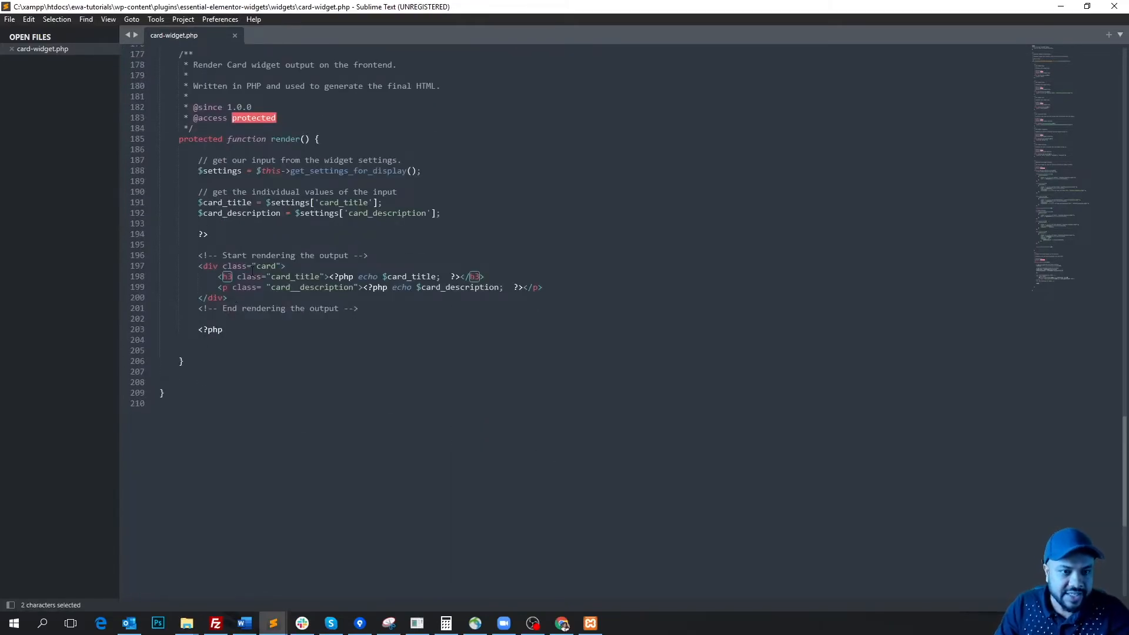
{"action": "left_click", "coordinate": [232, 276]}
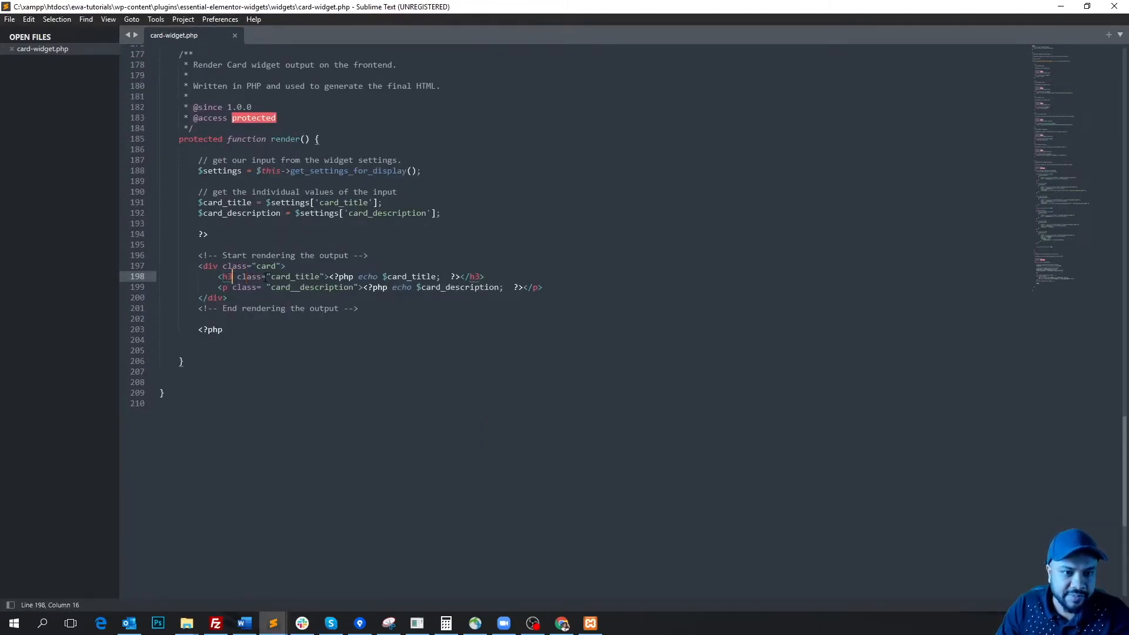
{"action": "double_click", "coordinate": [294, 277]}
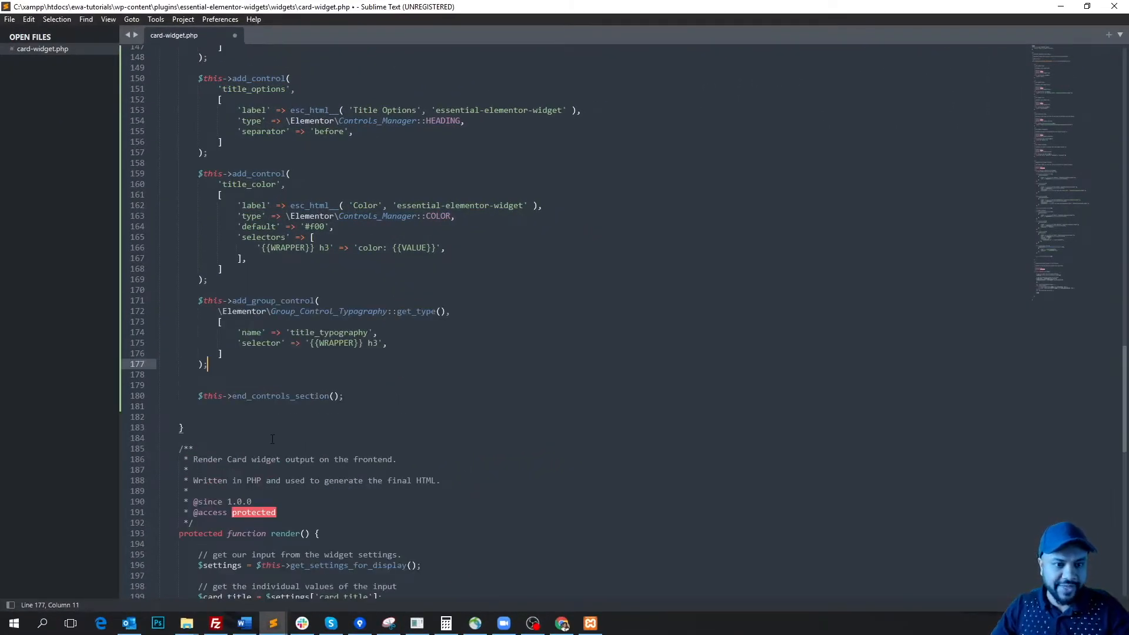
Step: Review add_group_control and its {{WRAPPER}} selector, then save card-widget.php
{"action": "double_click", "coordinate": [272, 301]}
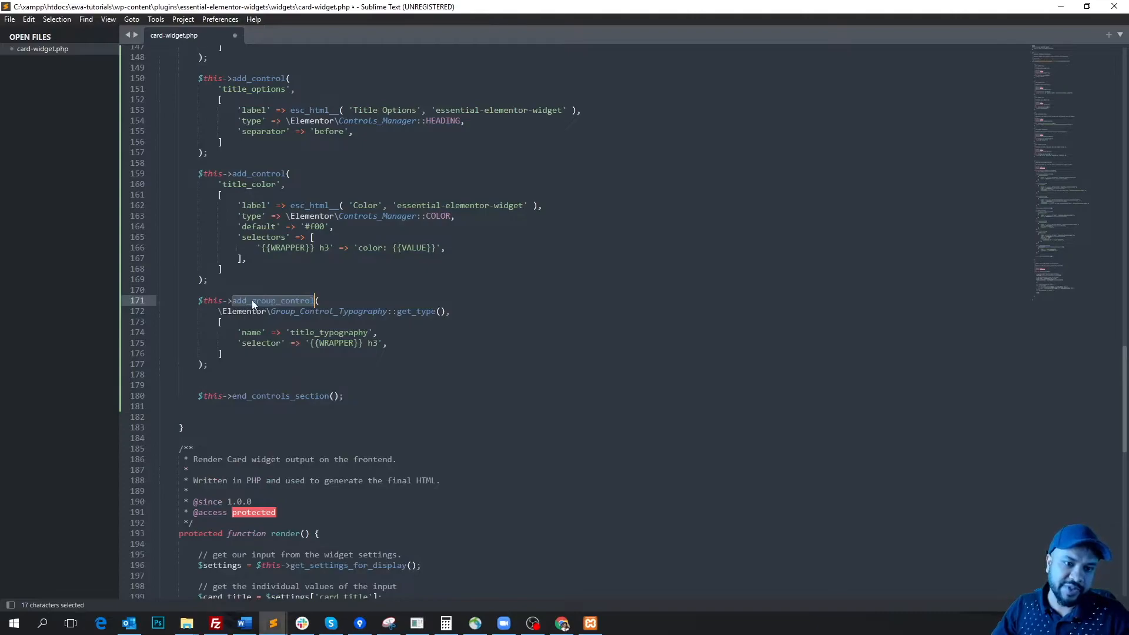
{"action": "left_click", "coordinate": [281, 300]}
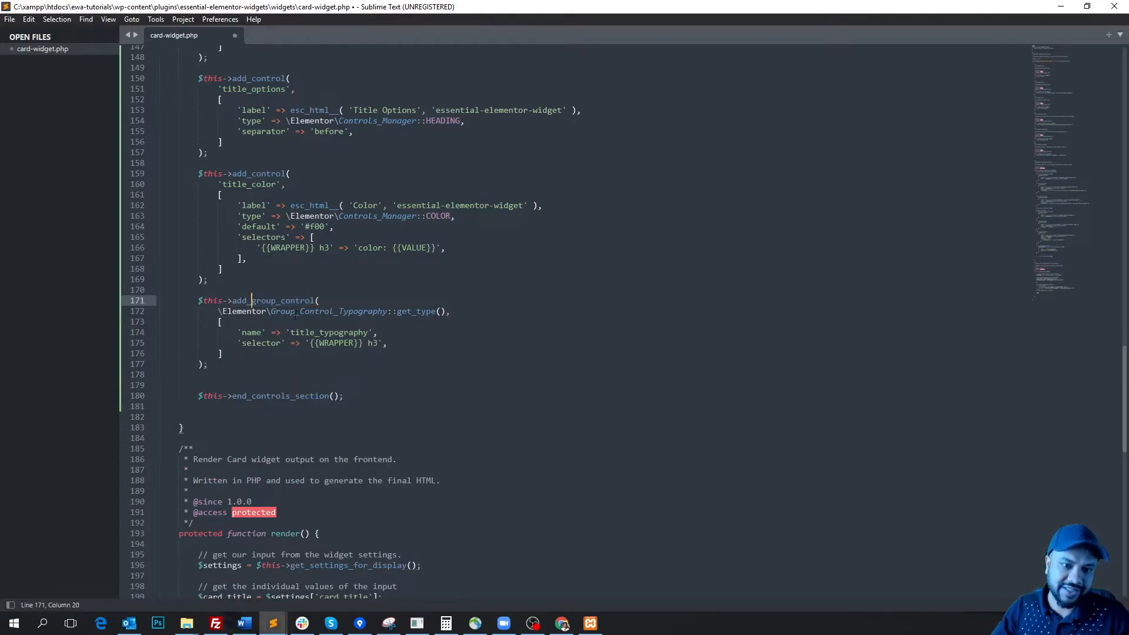
{"action": "double_click", "coordinate": [329, 311]}
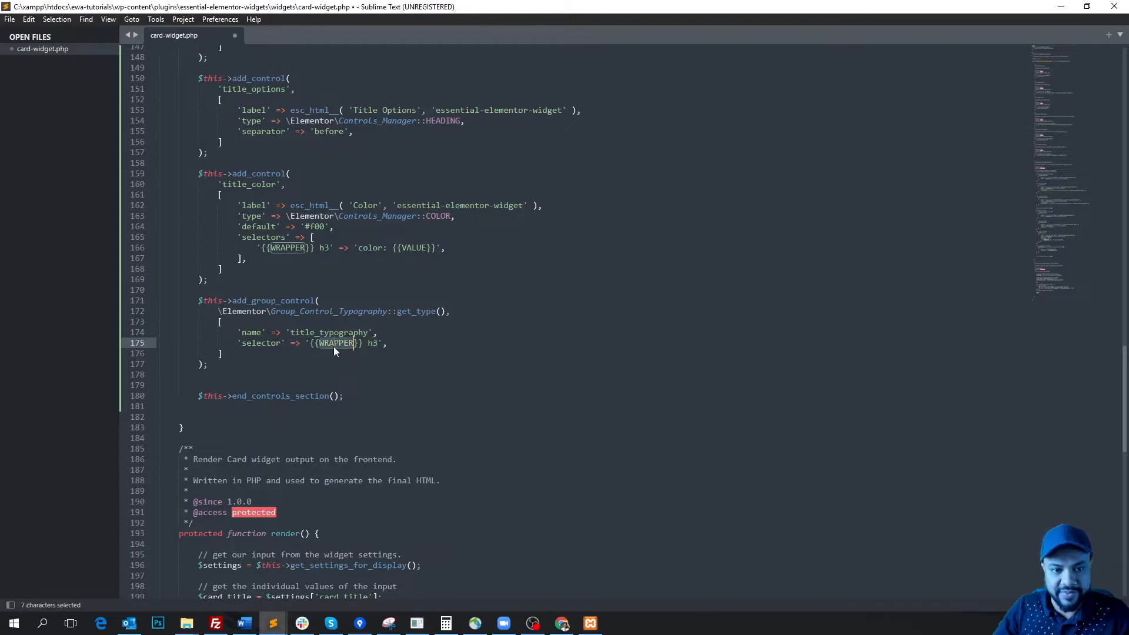
{"action": "key", "text": "ctrl+s"}
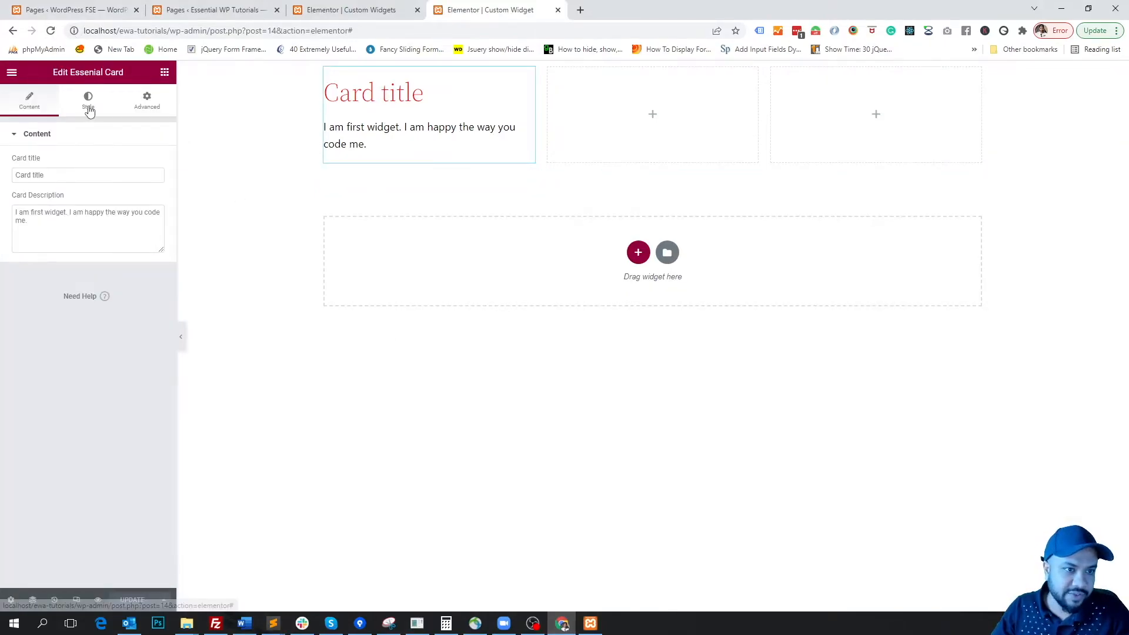
Step: Set the title typography to Tahoma, weight 700, and update the page
{"action": "left_click", "coordinate": [88, 100]}
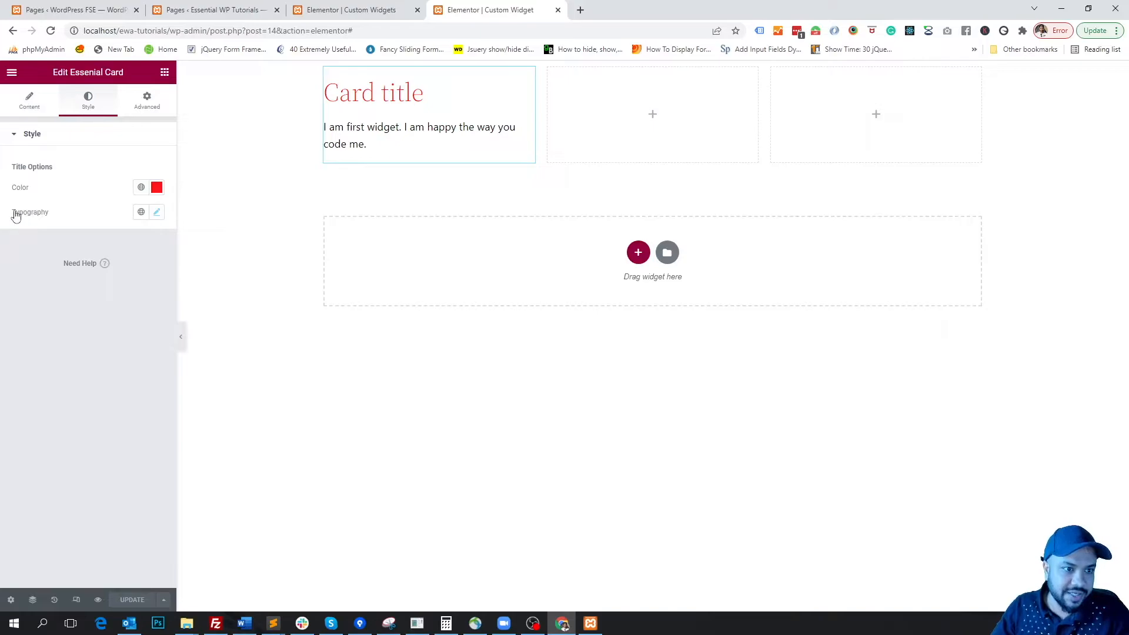
{"action": "left_click", "coordinate": [157, 211]}
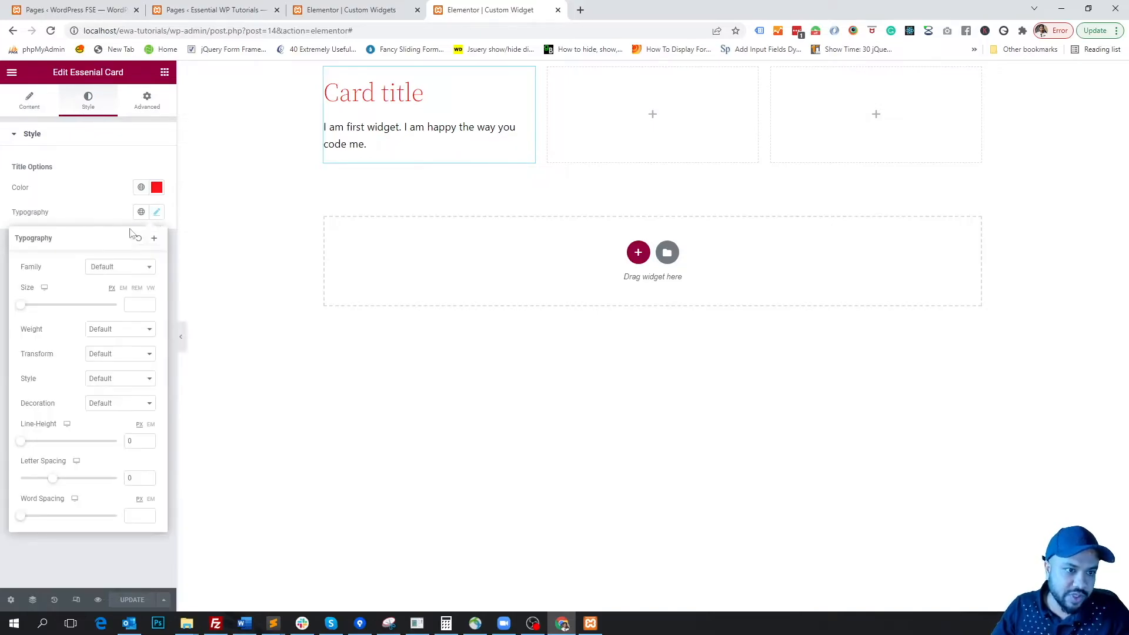
{"action": "left_click", "coordinate": [119, 267]}
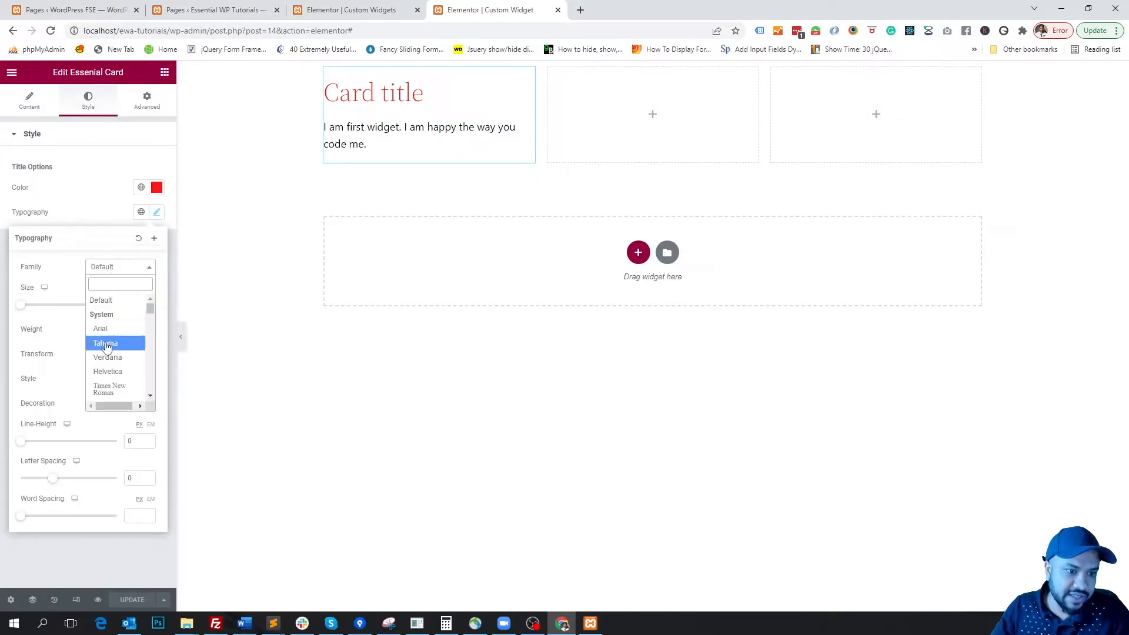
{"action": "left_click", "coordinate": [106, 343]}
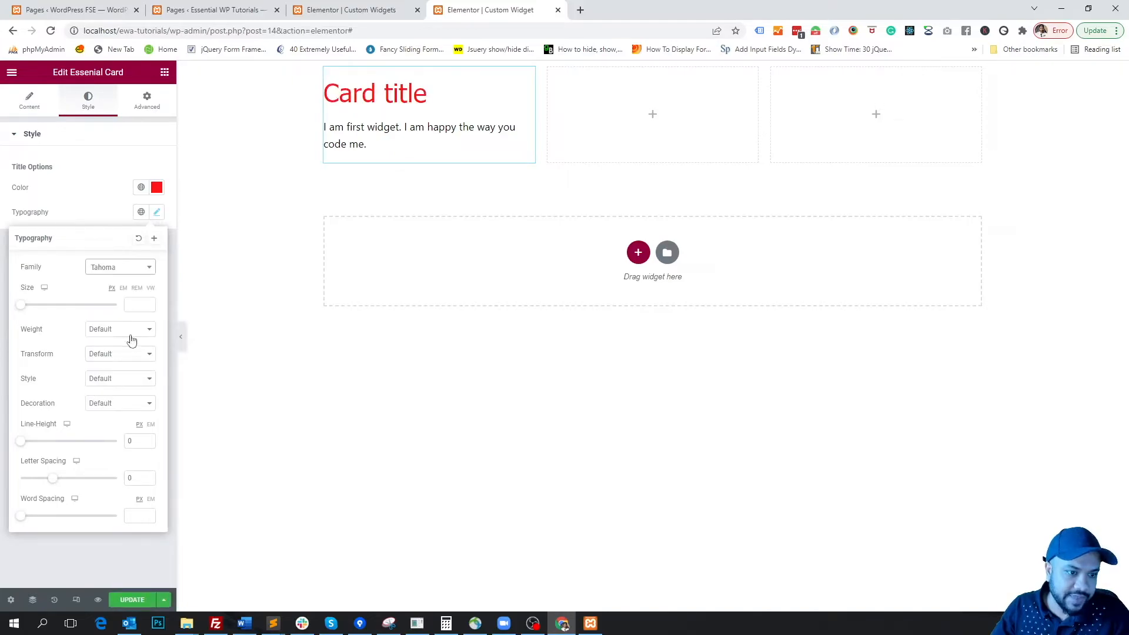
{"action": "left_click", "coordinate": [120, 328]}
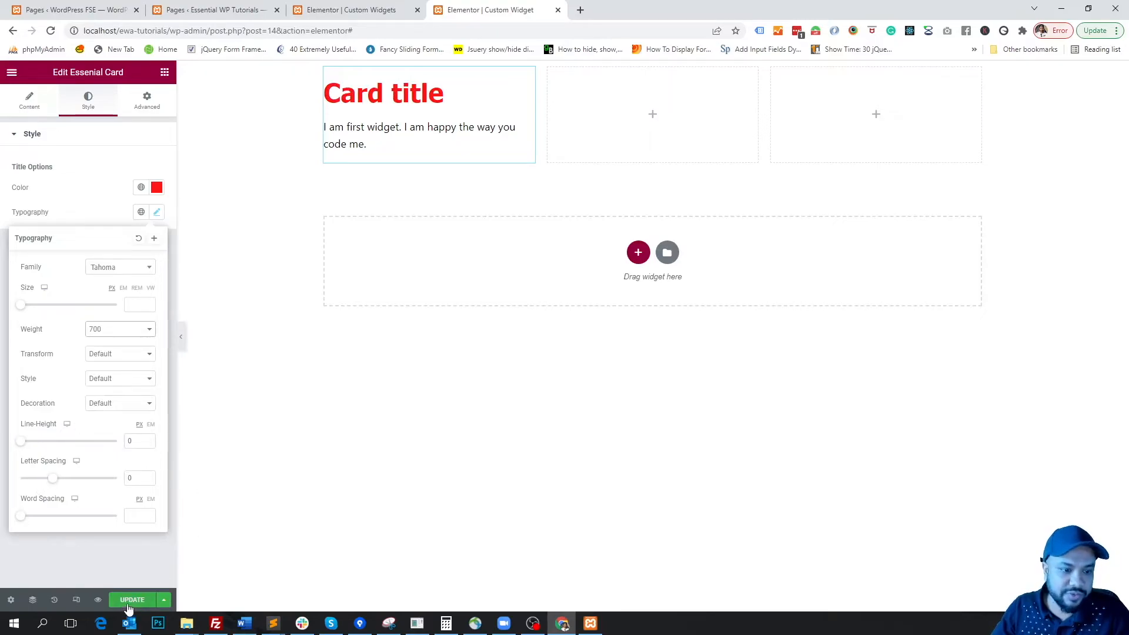
{"action": "left_click", "coordinate": [131, 600]}
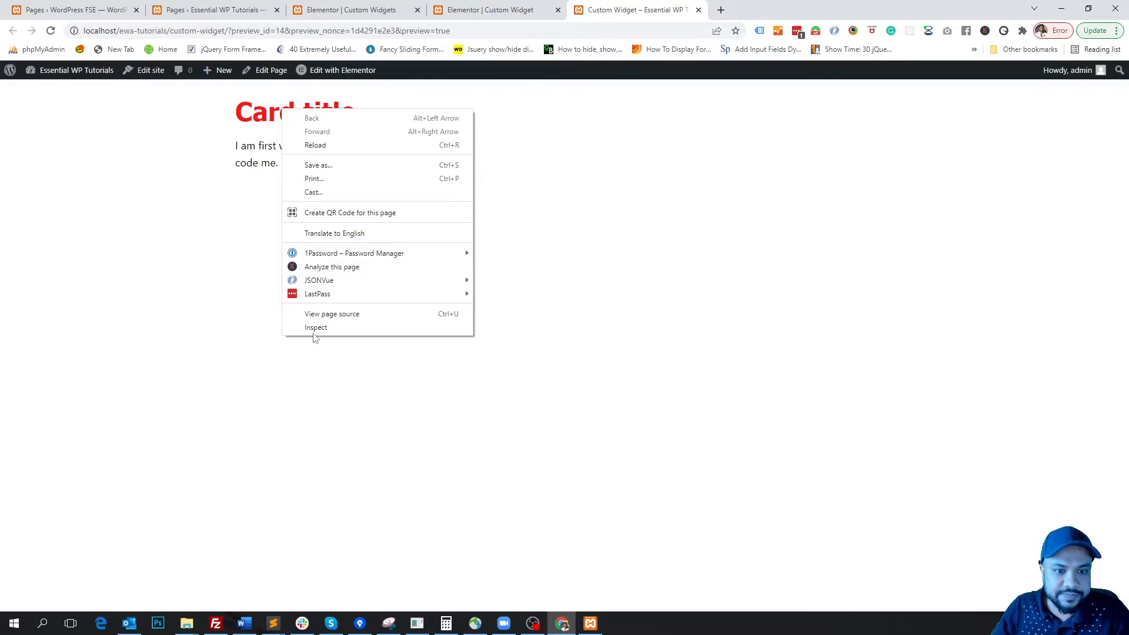
Step: Inspect the bold red card title's markup in the Chrome page preview
{"action": "left_click", "coordinate": [315, 327]}
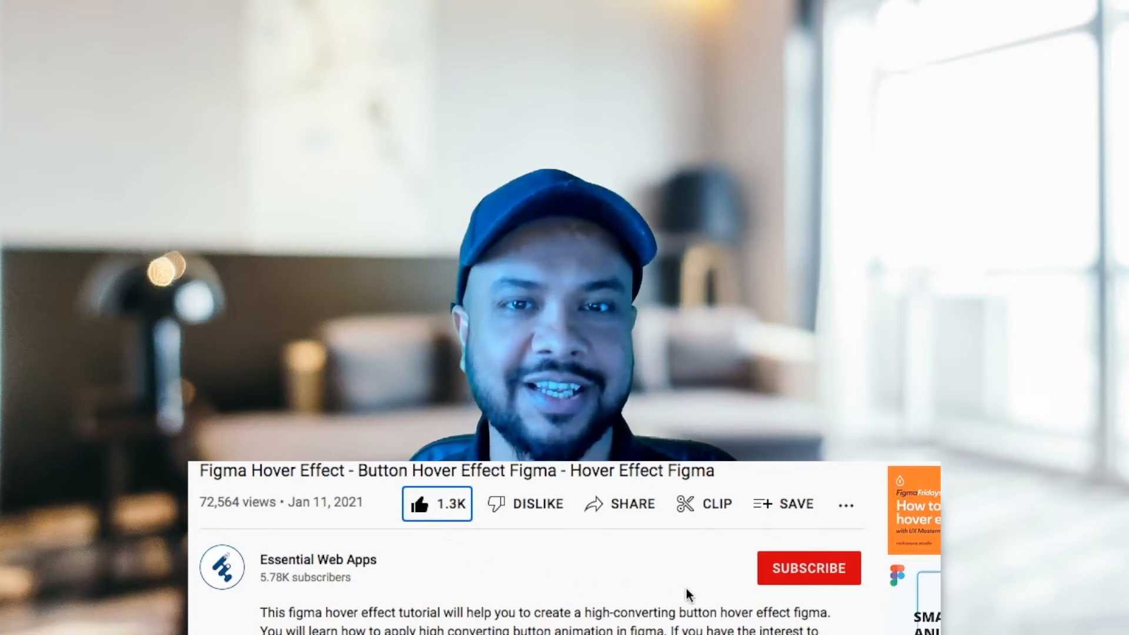
{"action": "left_click", "coordinate": [809, 568]}
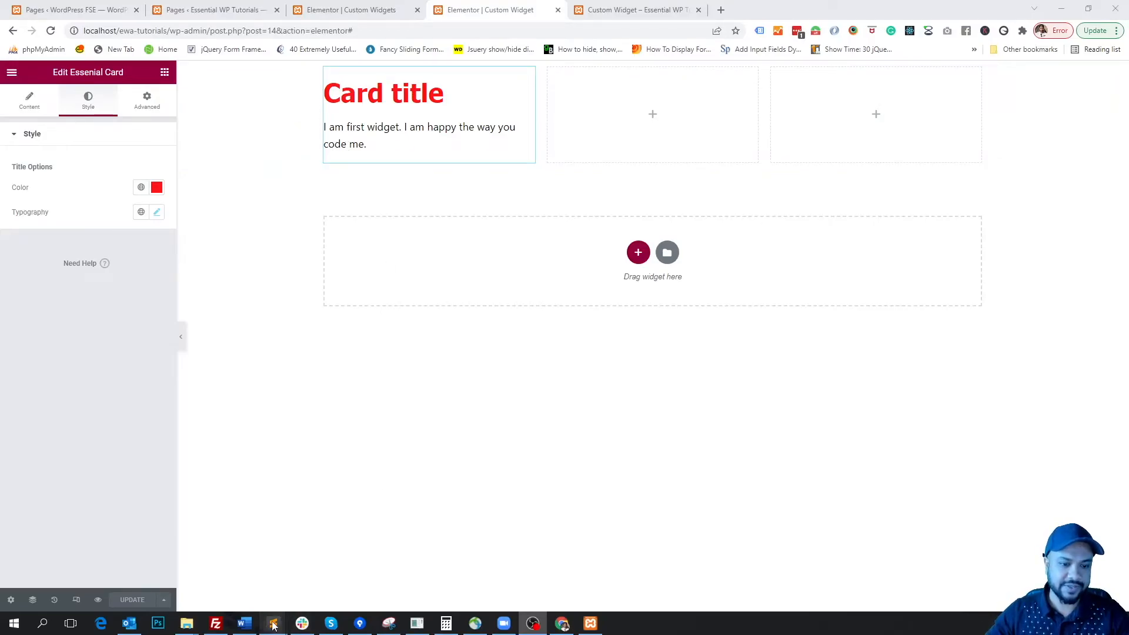
Step: Insert the description_options heading, description_color and description_typography controls into card-widget.php before end_controls_section
{"action": "left_click", "coordinate": [272, 623]}
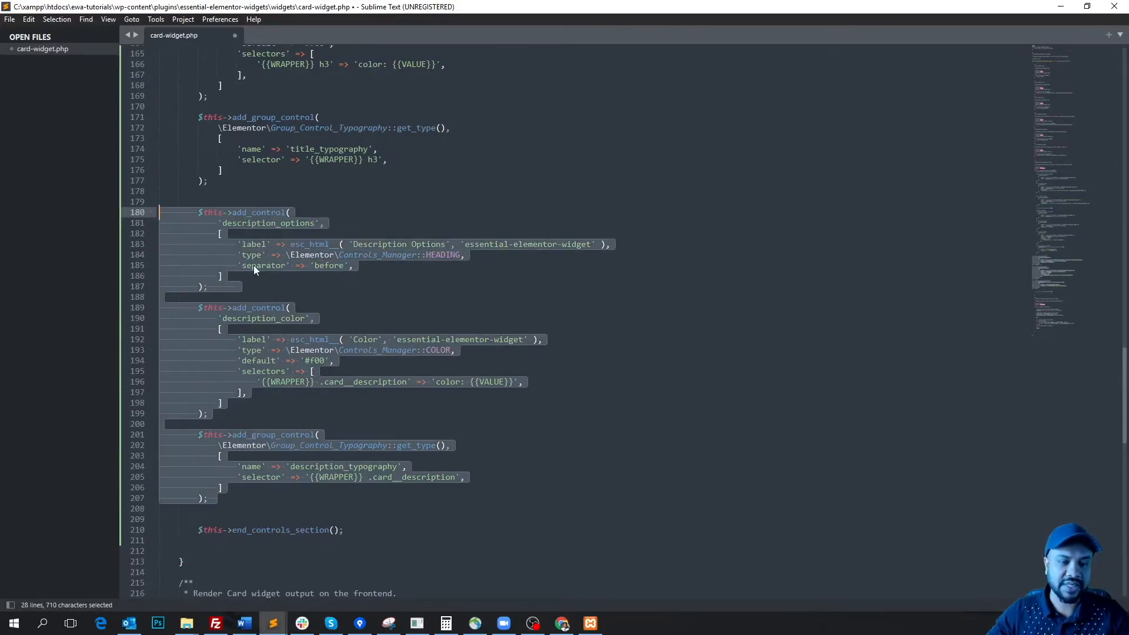
{"action": "left_click", "coordinate": [346, 255]}
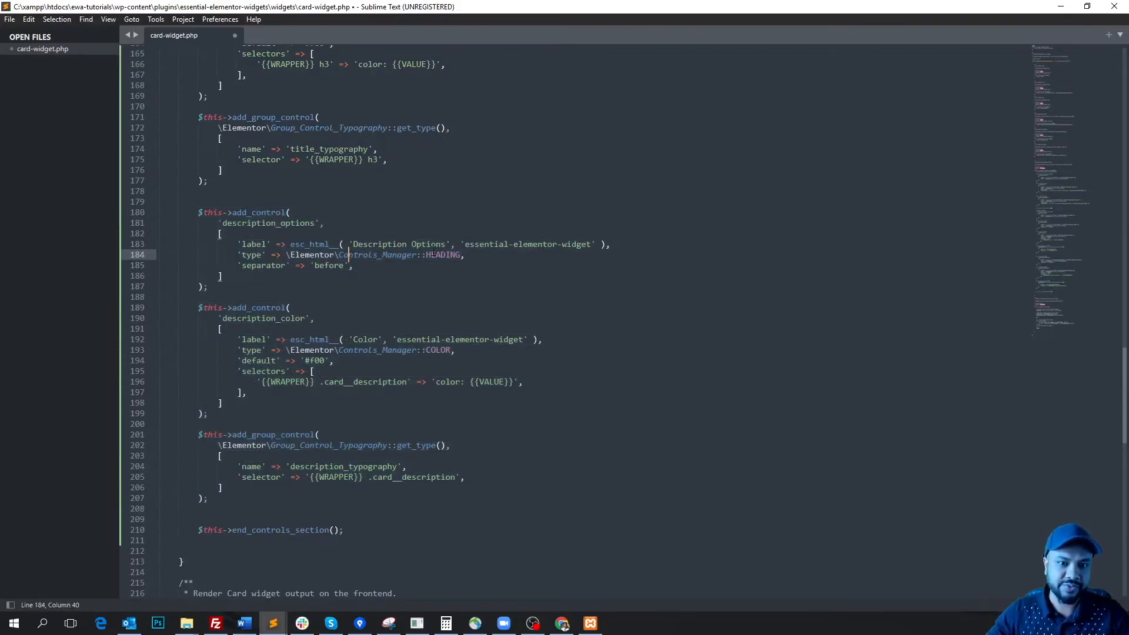
{"action": "double_click", "coordinate": [442, 254]}
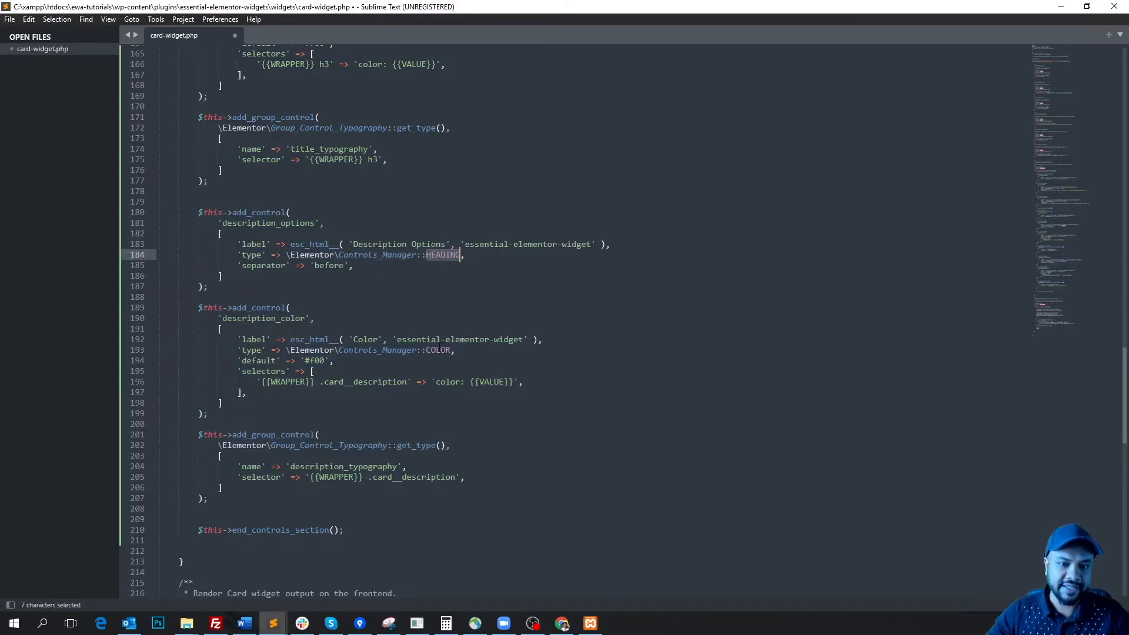
{"action": "left_click", "coordinate": [362, 339]}
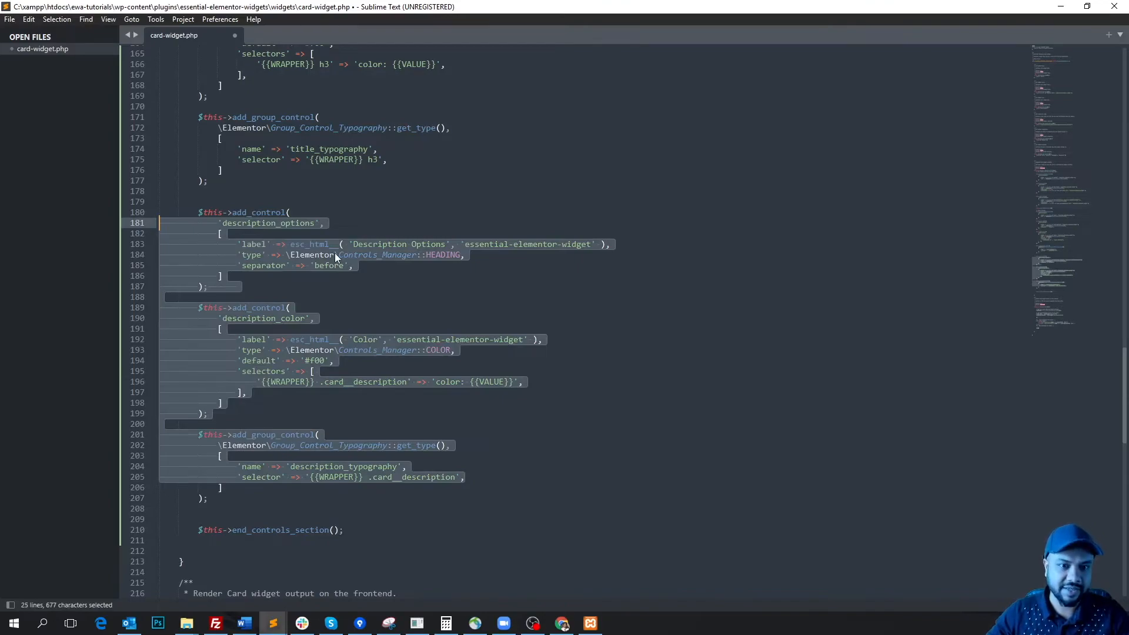
{"action": "mouse_move", "coordinate": [369, 268]}
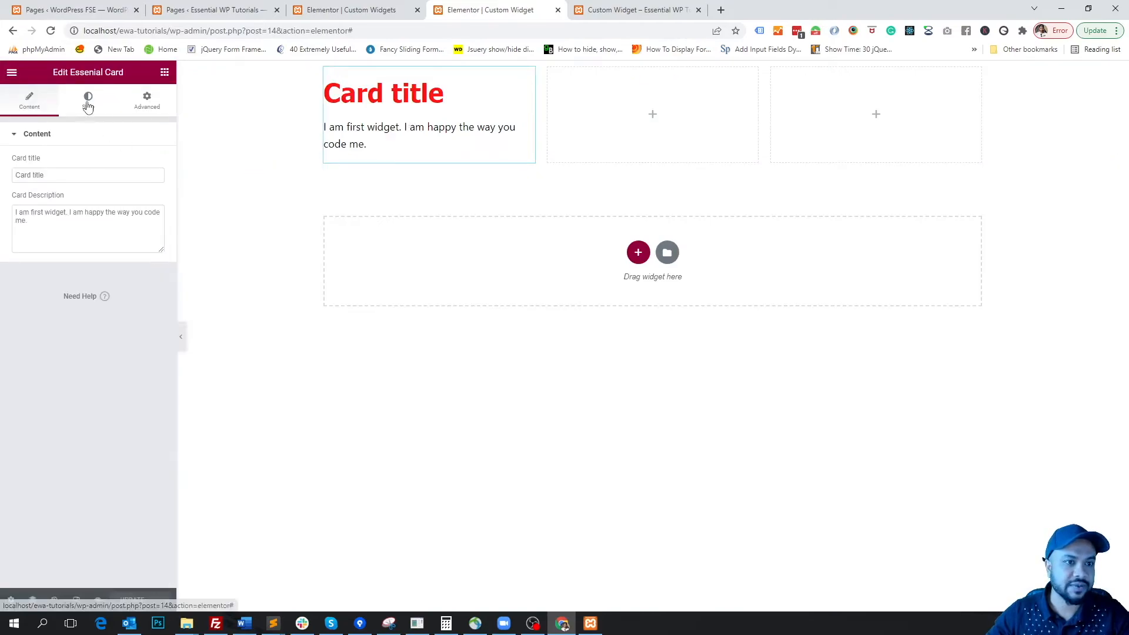
Step: Under Style > Description Options, give the description a dark reddish colour and Tahoma font
{"action": "left_click", "coordinate": [87, 100]}
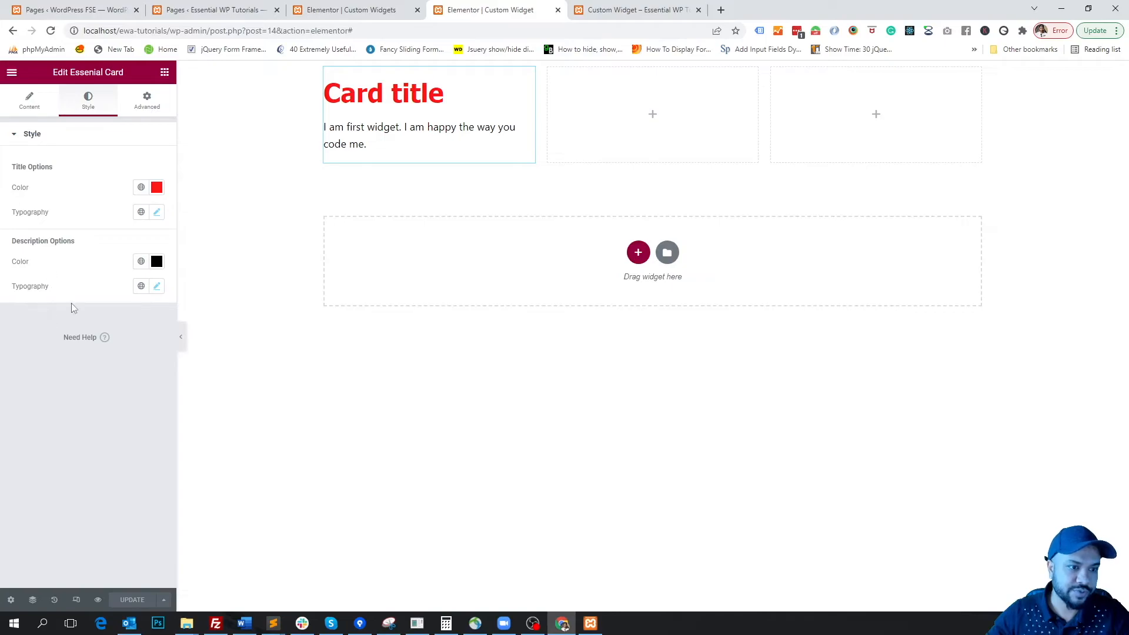
{"action": "mouse_move", "coordinate": [156, 261]}
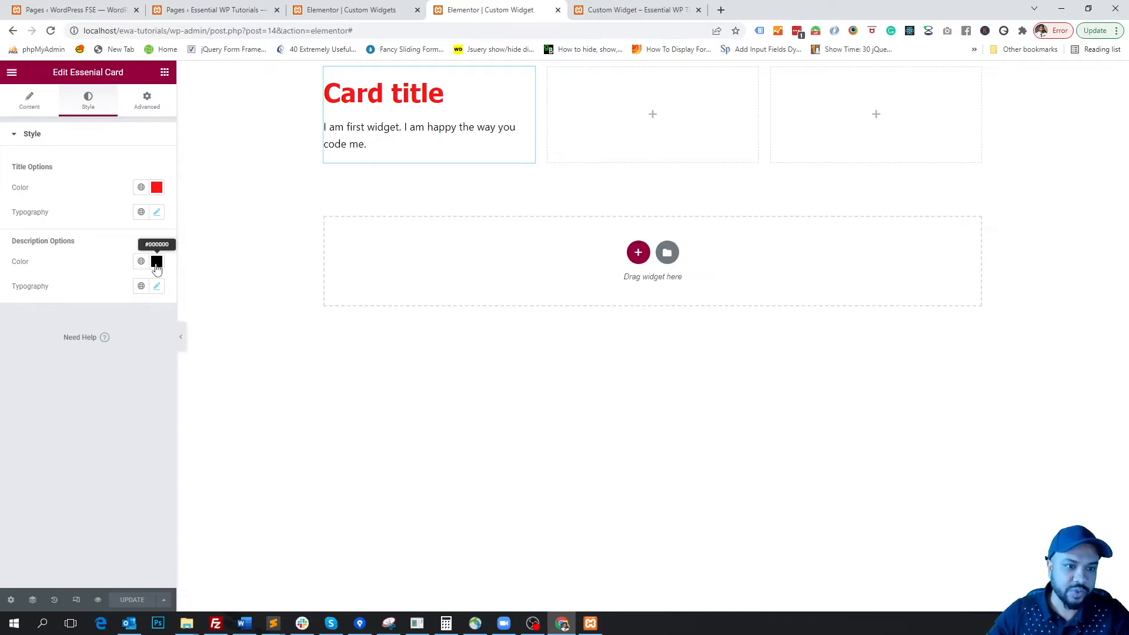
{"action": "left_click", "coordinate": [157, 261]}
{"action": "type", "text": "#8C3535"}
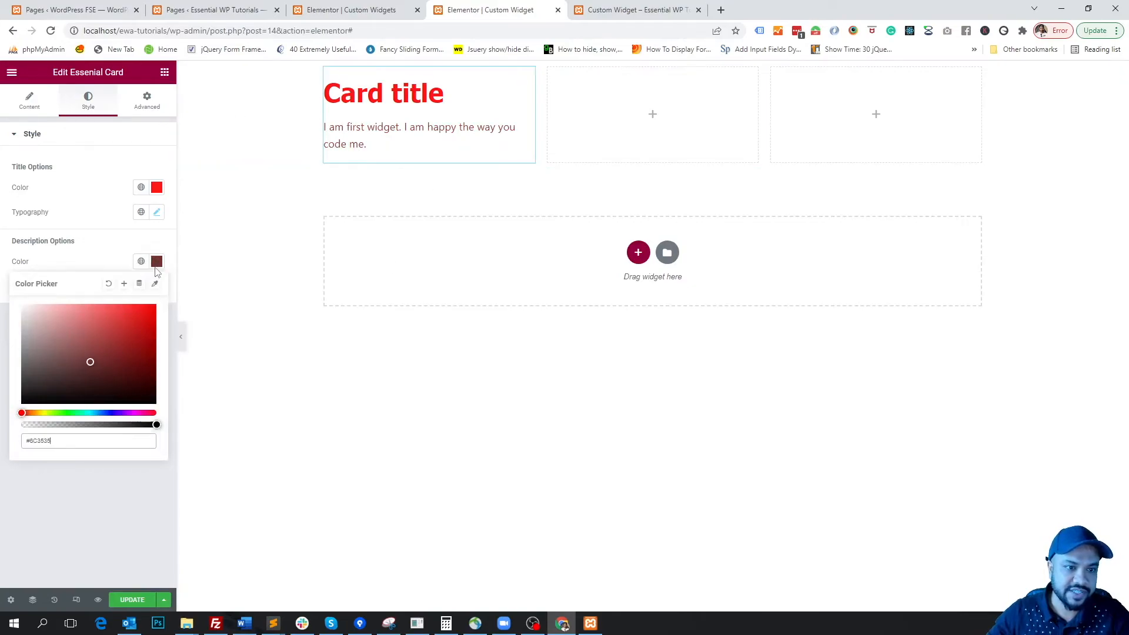
{"action": "left_click", "coordinate": [156, 285]}
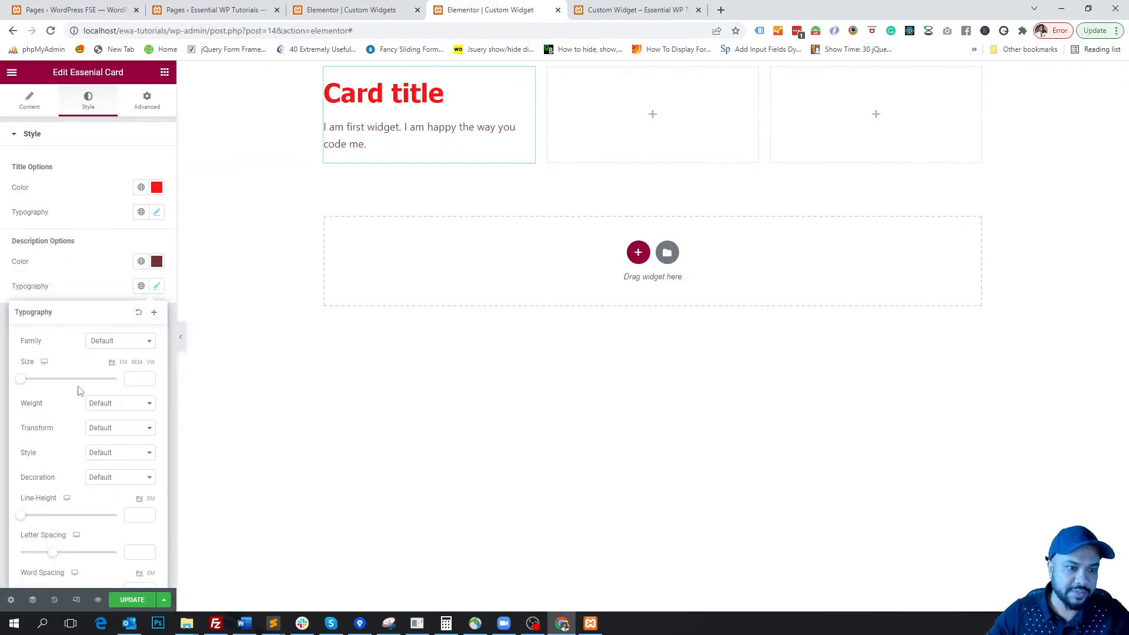
{"action": "left_click", "coordinate": [119, 340]}
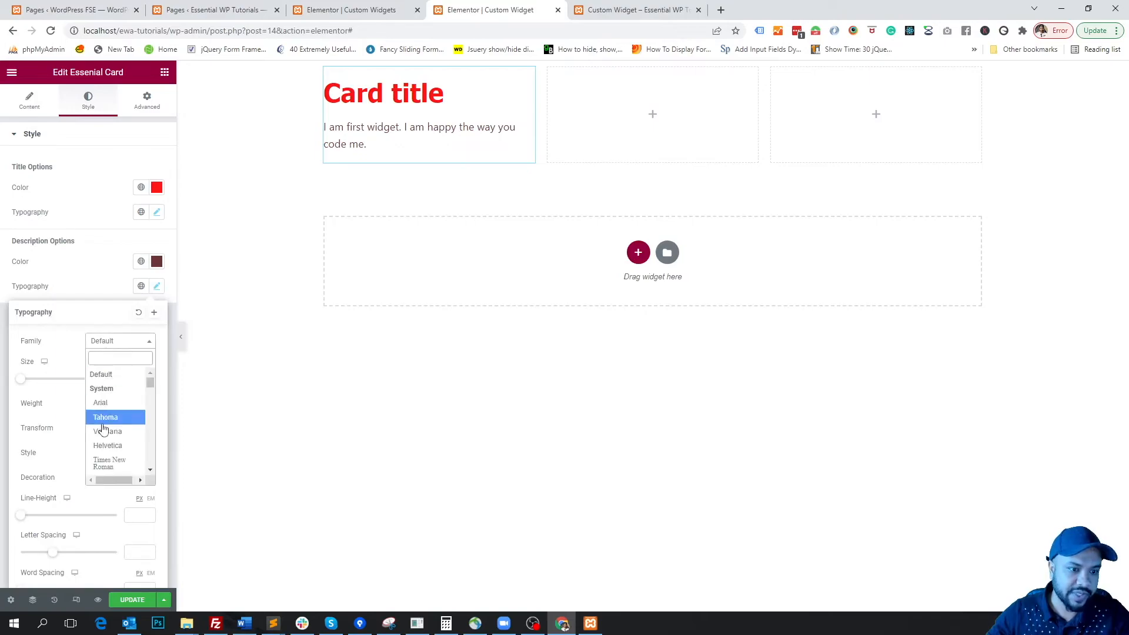
{"action": "left_click", "coordinate": [106, 417]}
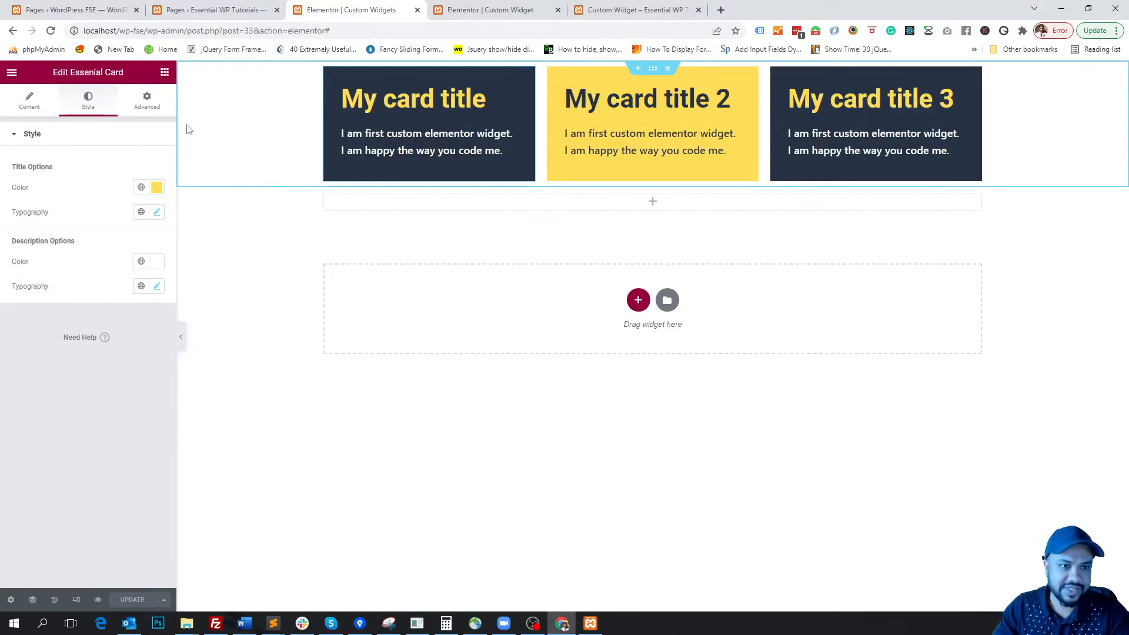
{"action": "left_click", "coordinate": [147, 100]}
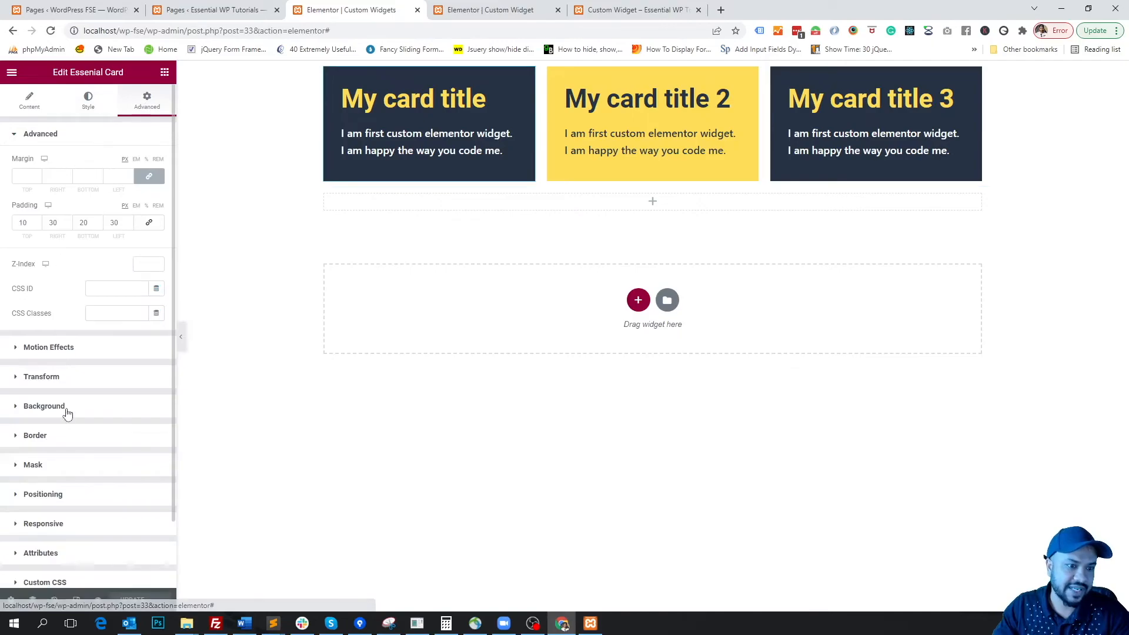
{"action": "left_click", "coordinate": [43, 405]}
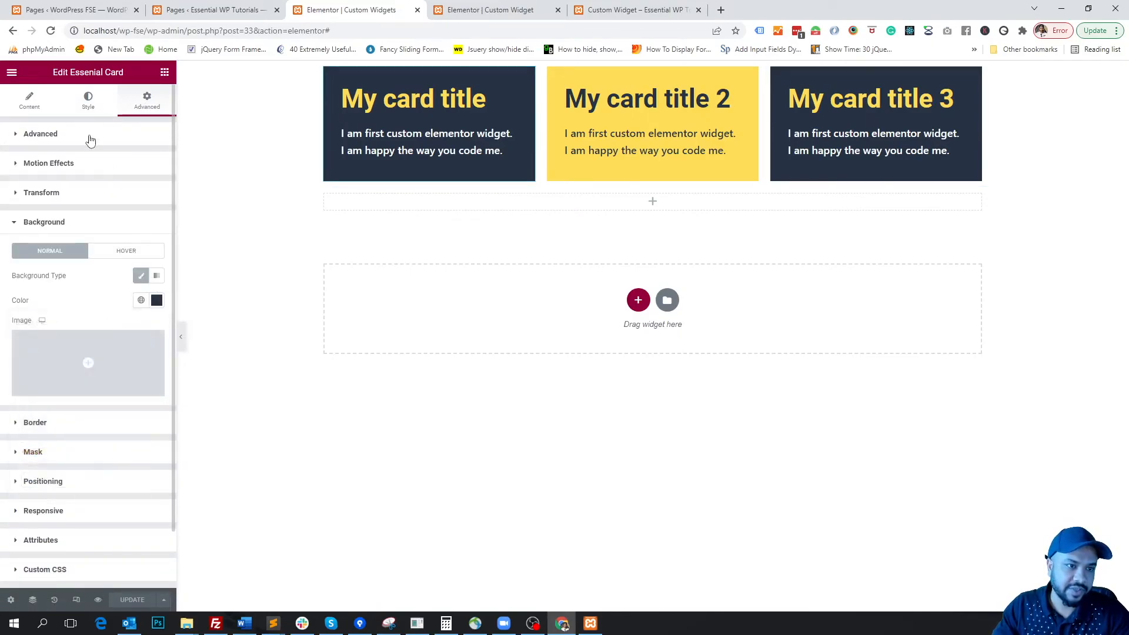
{"action": "left_click", "coordinate": [40, 134]}
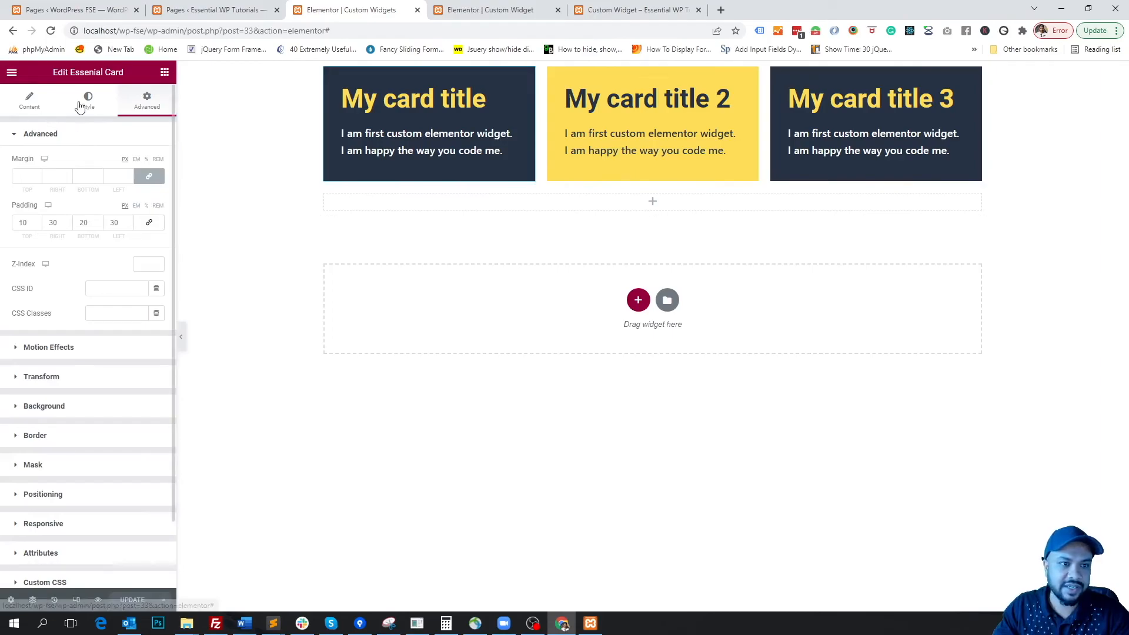
{"action": "left_click", "coordinate": [88, 99]}
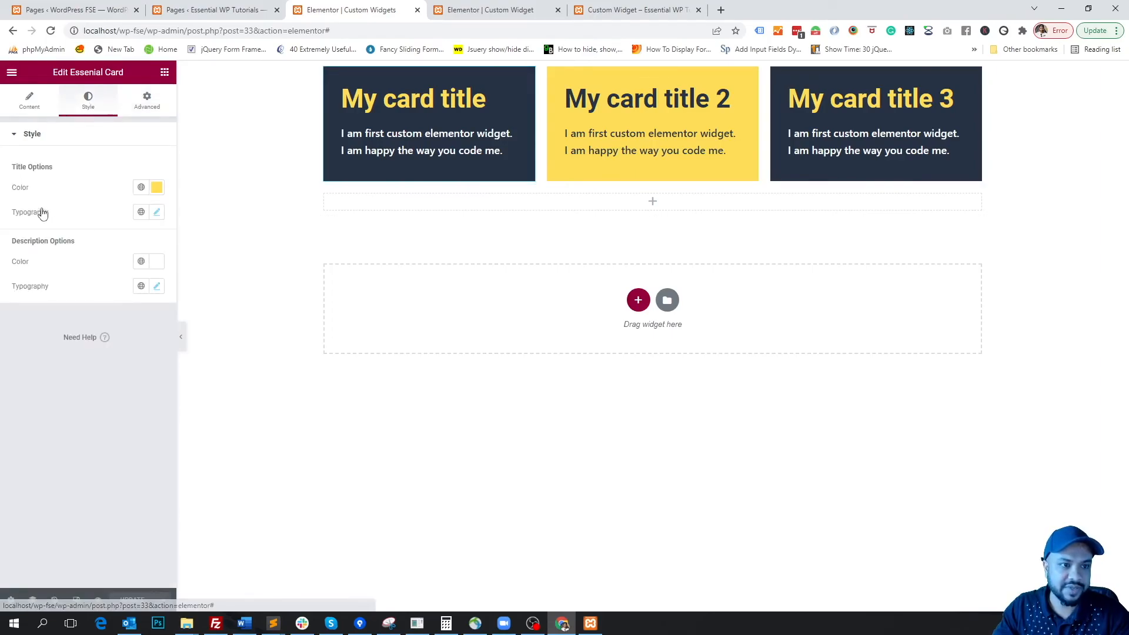